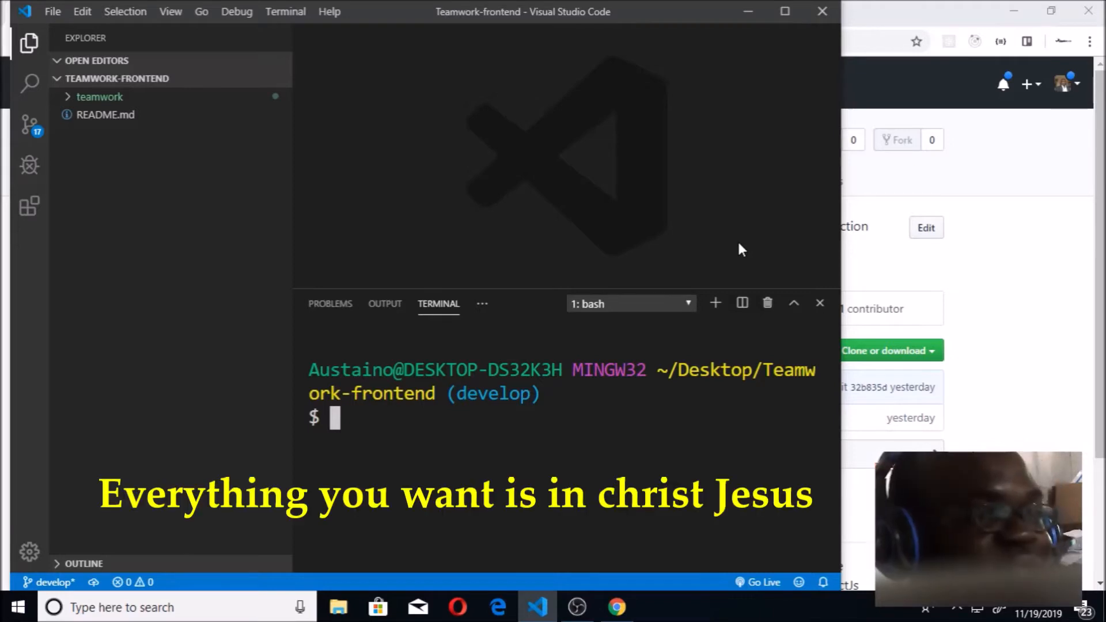
mouse_move(99, 97)
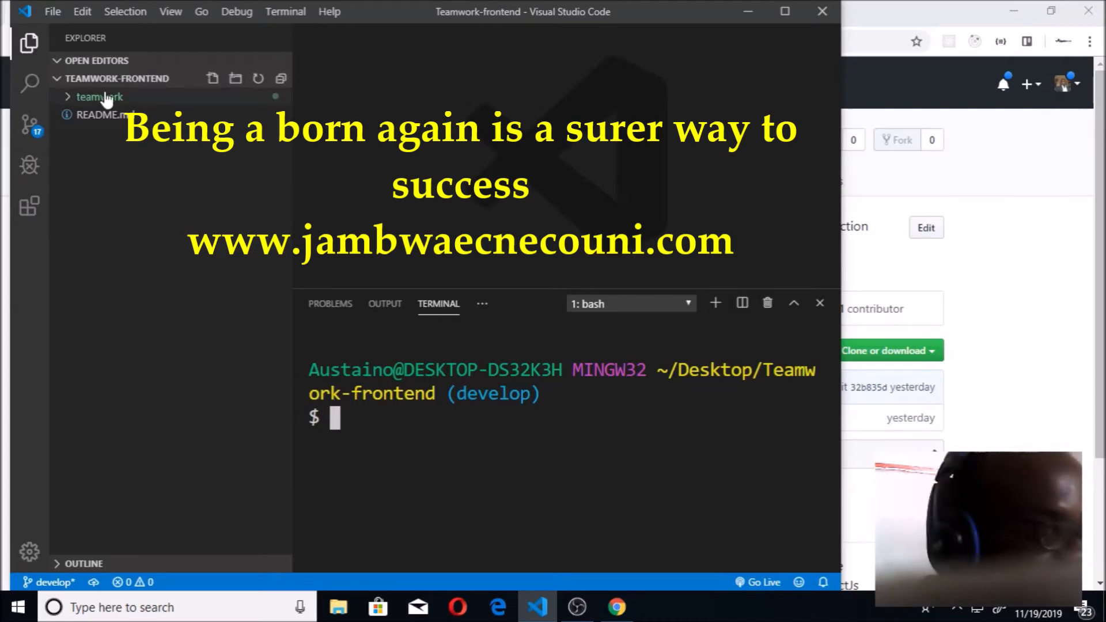
mouse_move(90, 105)
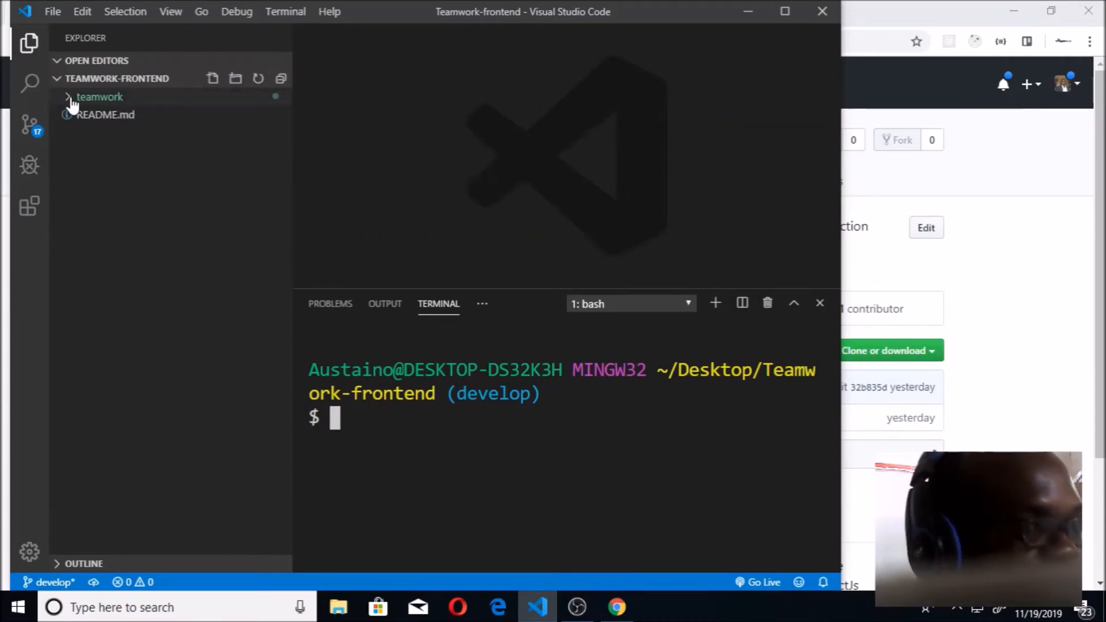
Expand the teamwork folder and toggle its public and src subfolders to inspect the files.
click(99, 97)
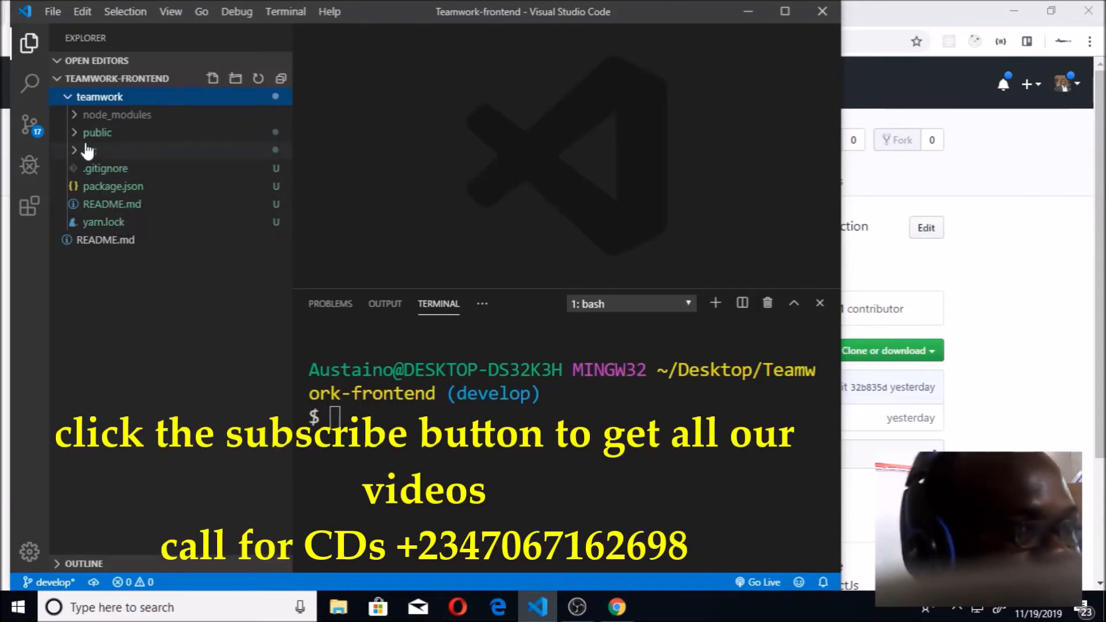
click(96, 132)
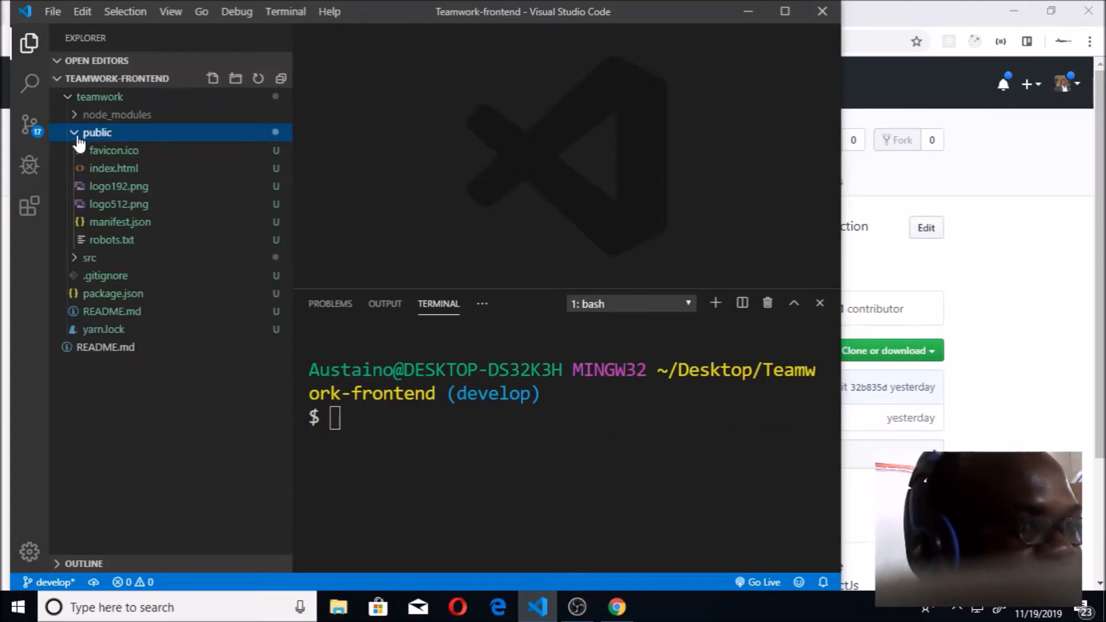
click(97, 131)
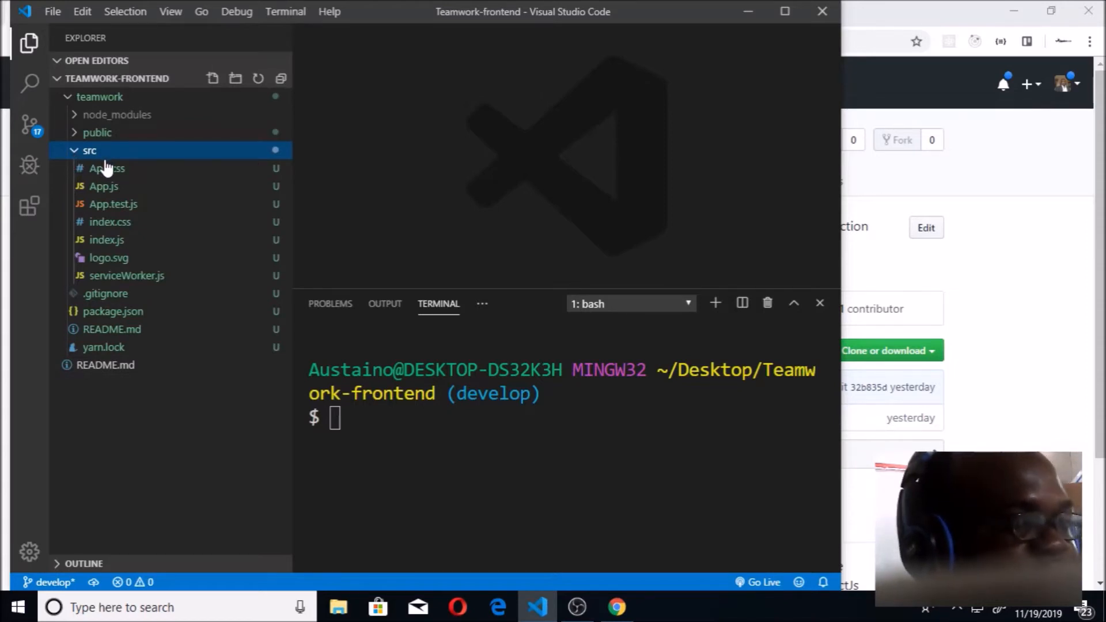
mouse_move(120, 256)
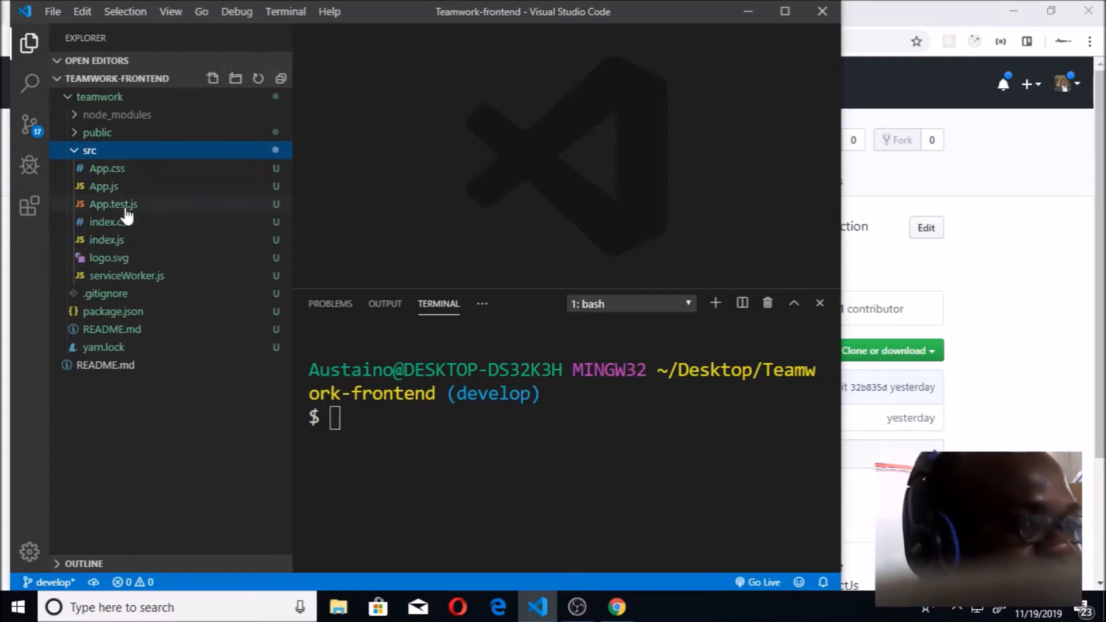
mouse_move(85, 173)
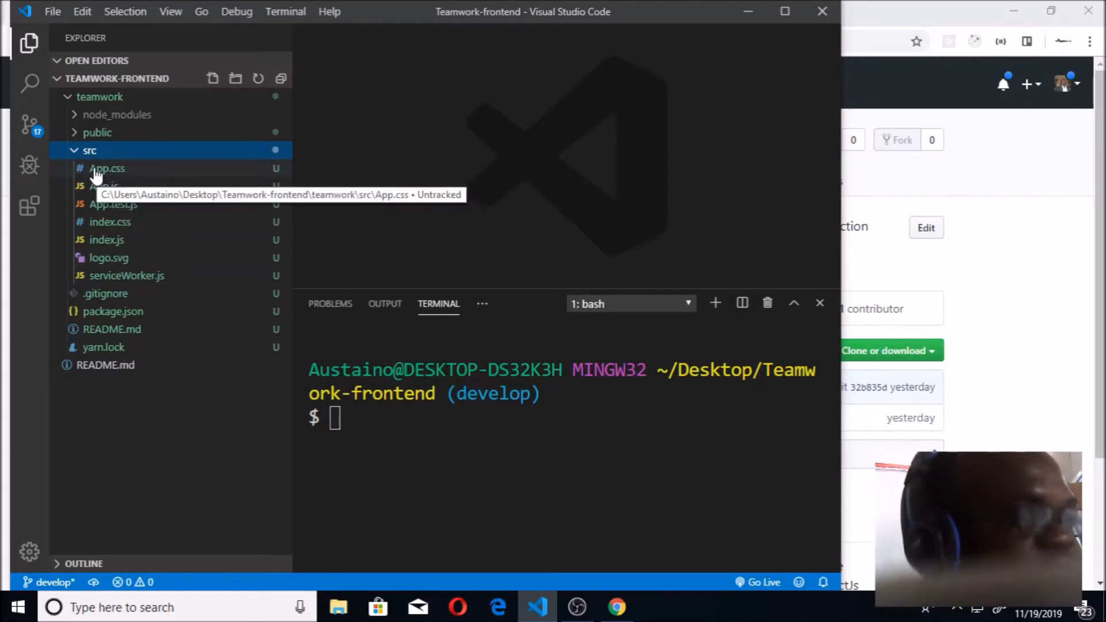
mouse_move(81, 166)
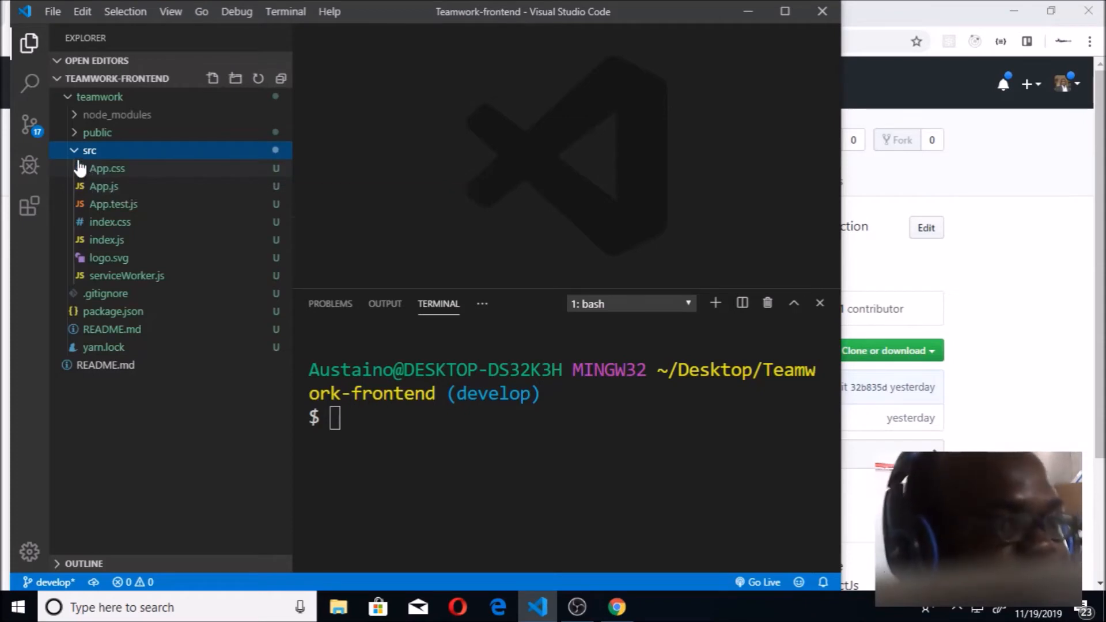
click(90, 150)
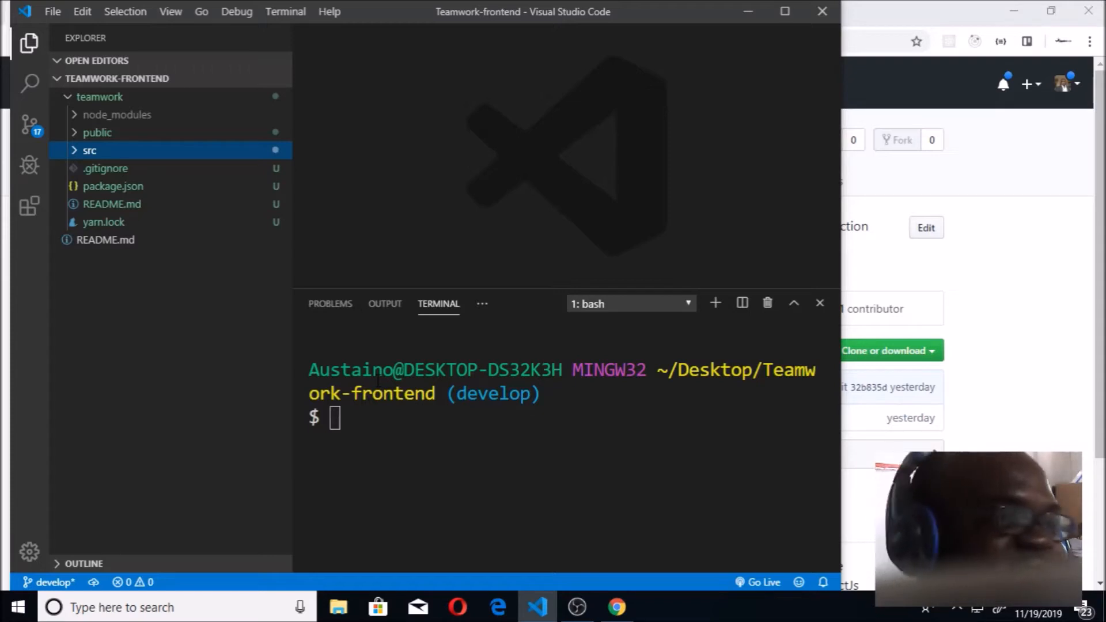
mouse_move(291, 410)
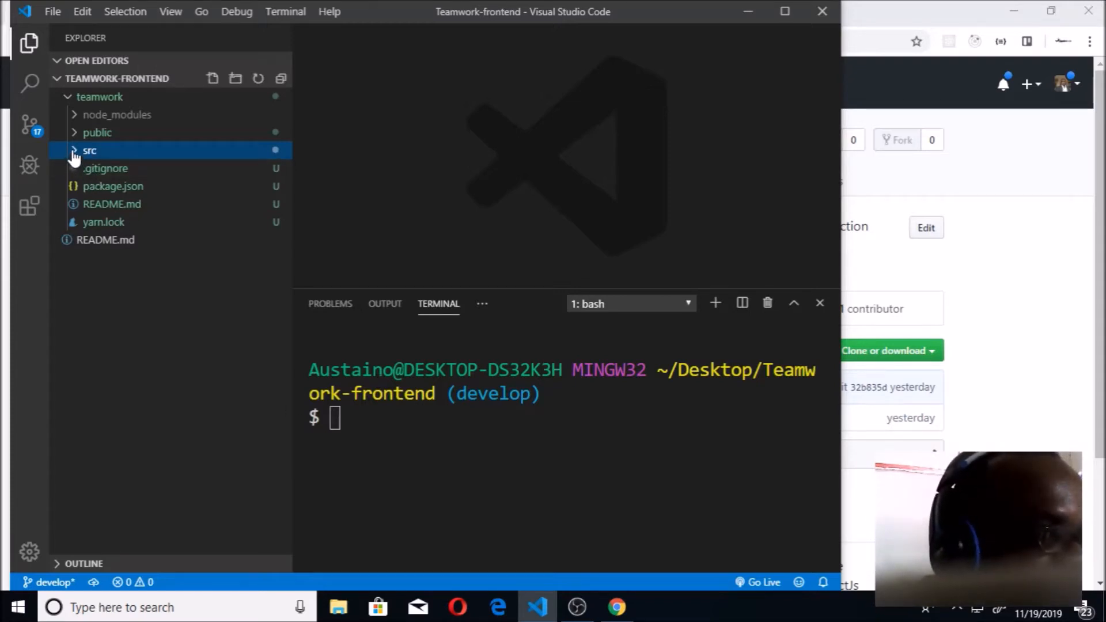
click(90, 150)
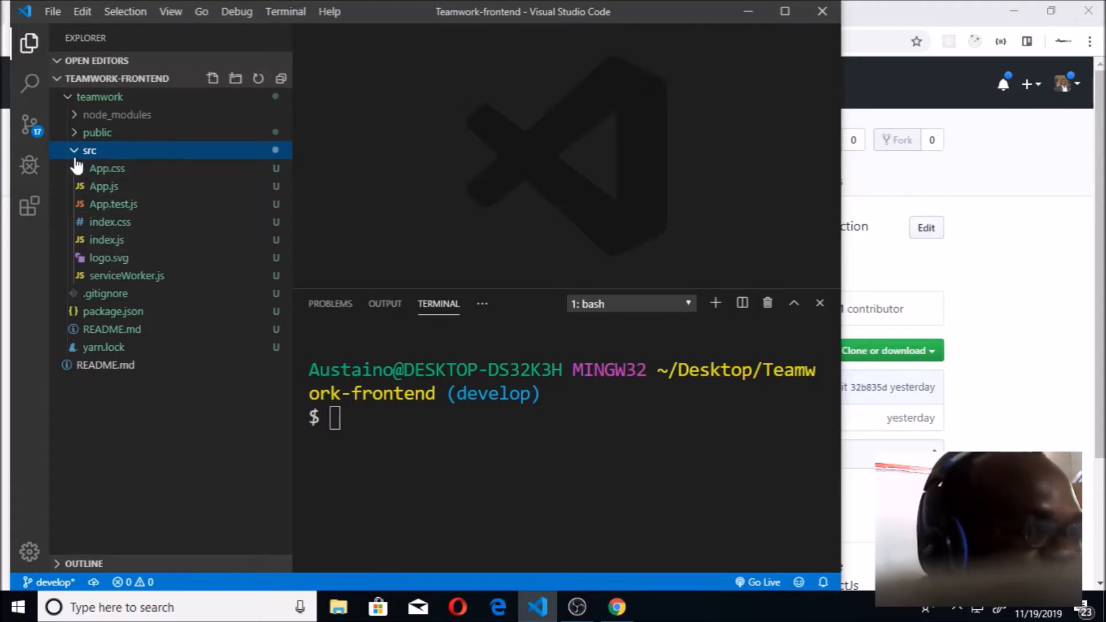
click(90, 149)
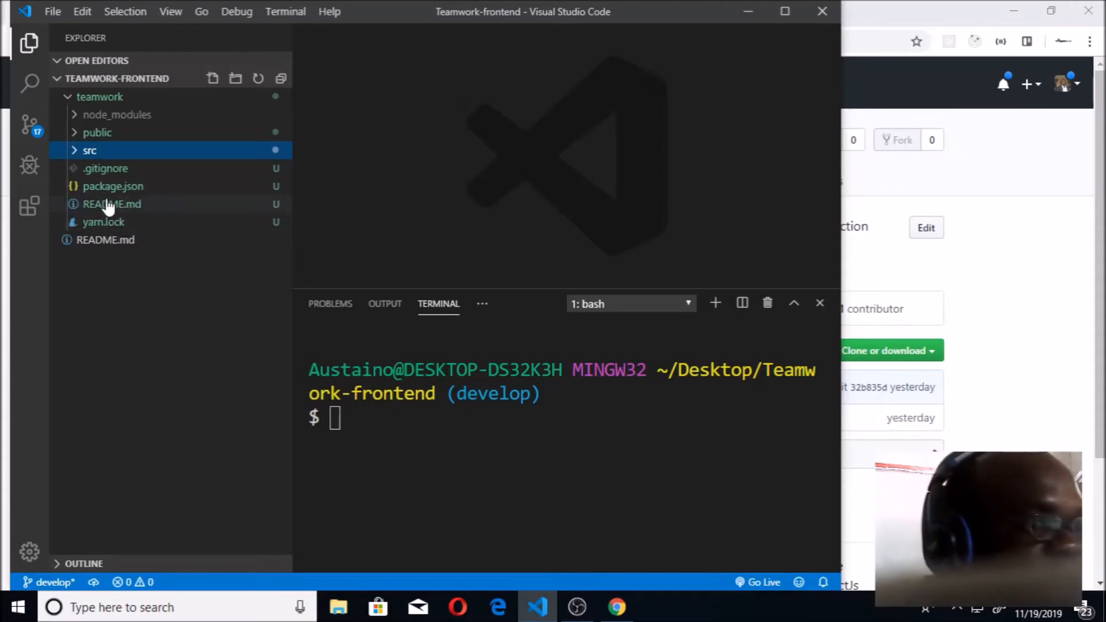
View package.json's dependencies and scripts, then collapse the teamwork folder.
click(113, 186)
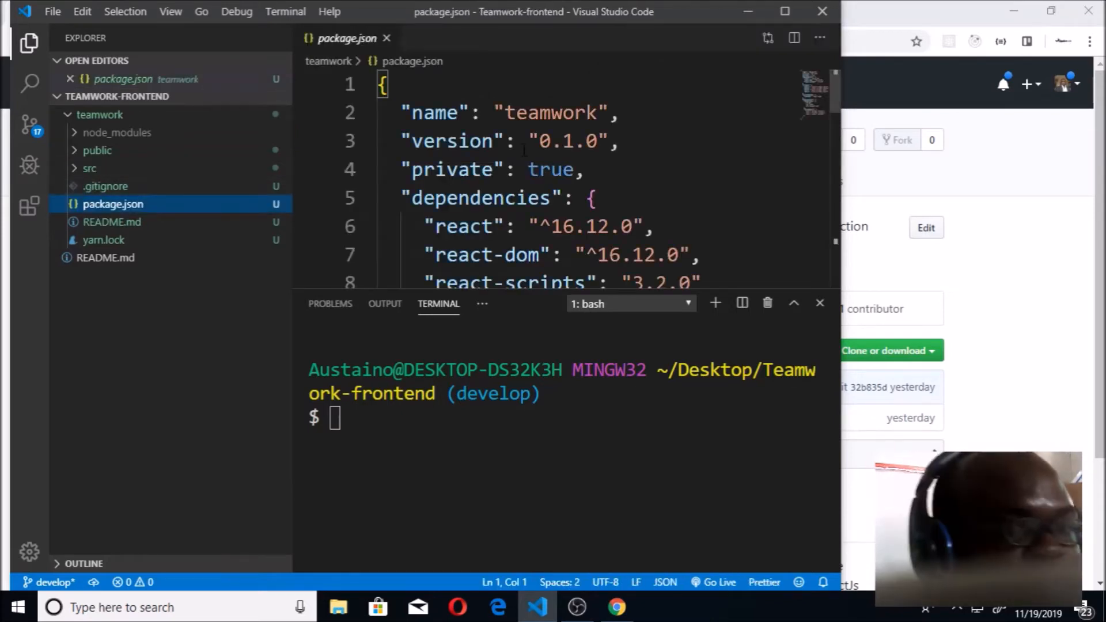
scroll(down, 3)
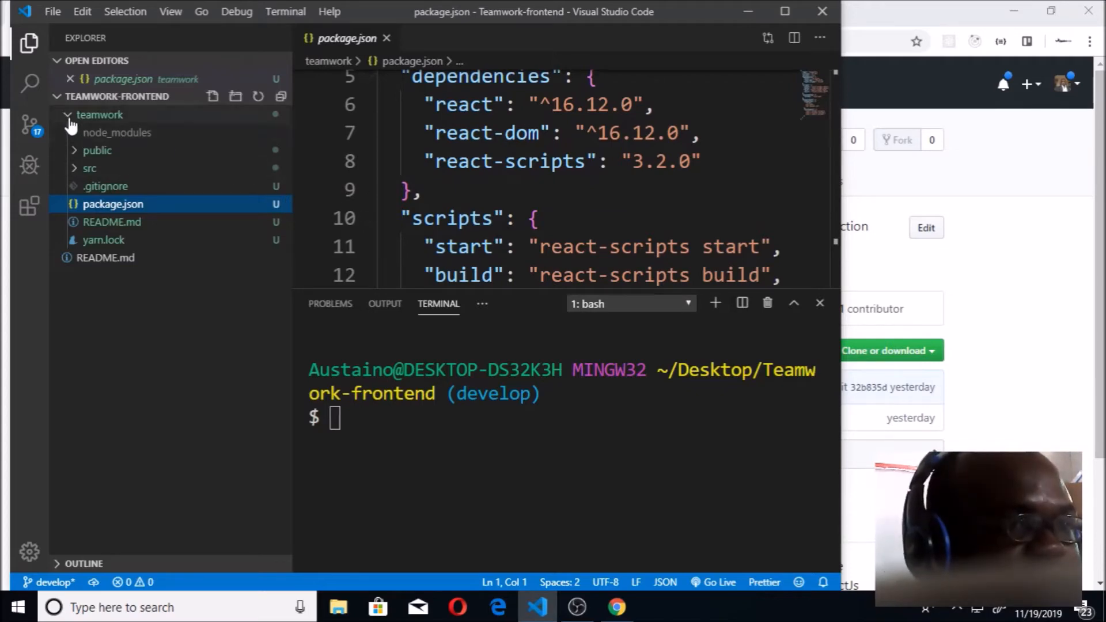
click(68, 114)
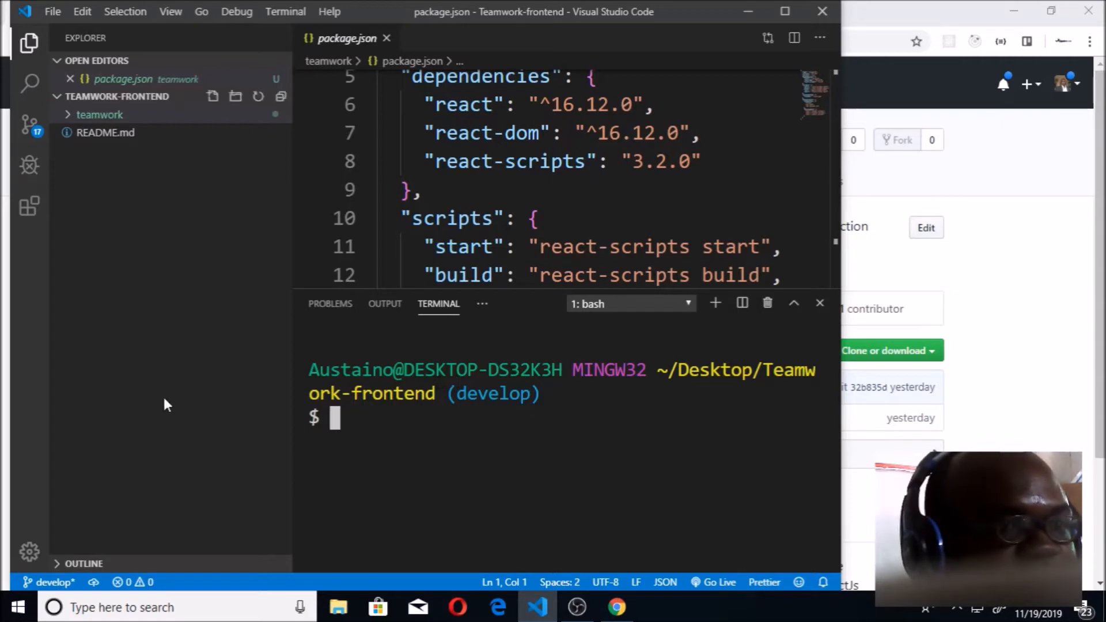
mouse_move(99, 115)
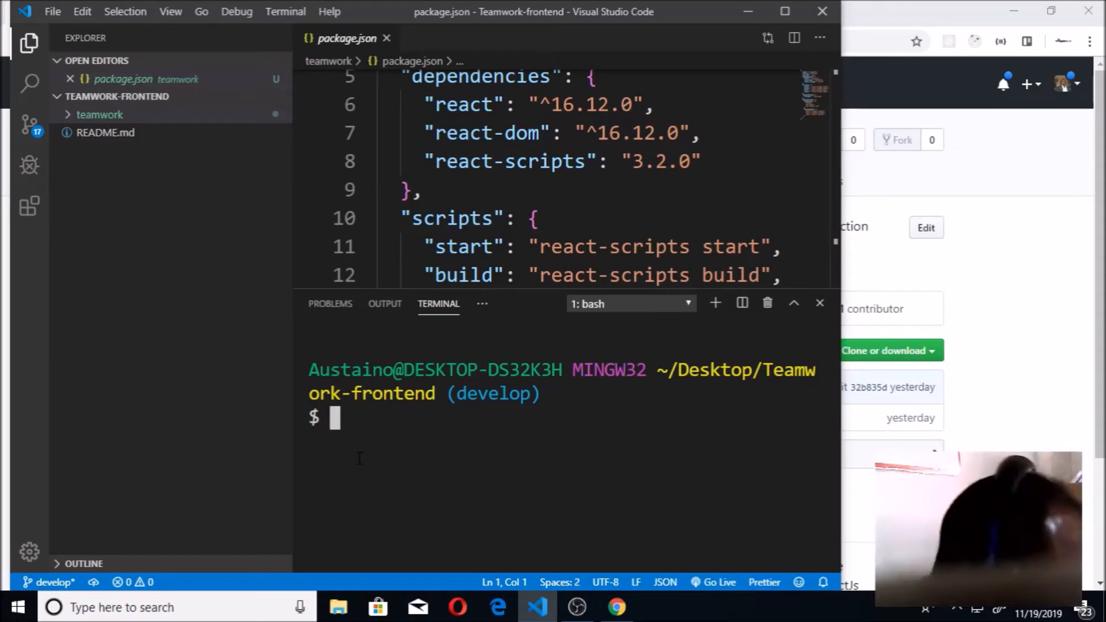
Move the terminal into the teamwork folder and start the React dev server with npm start.
text(cd)
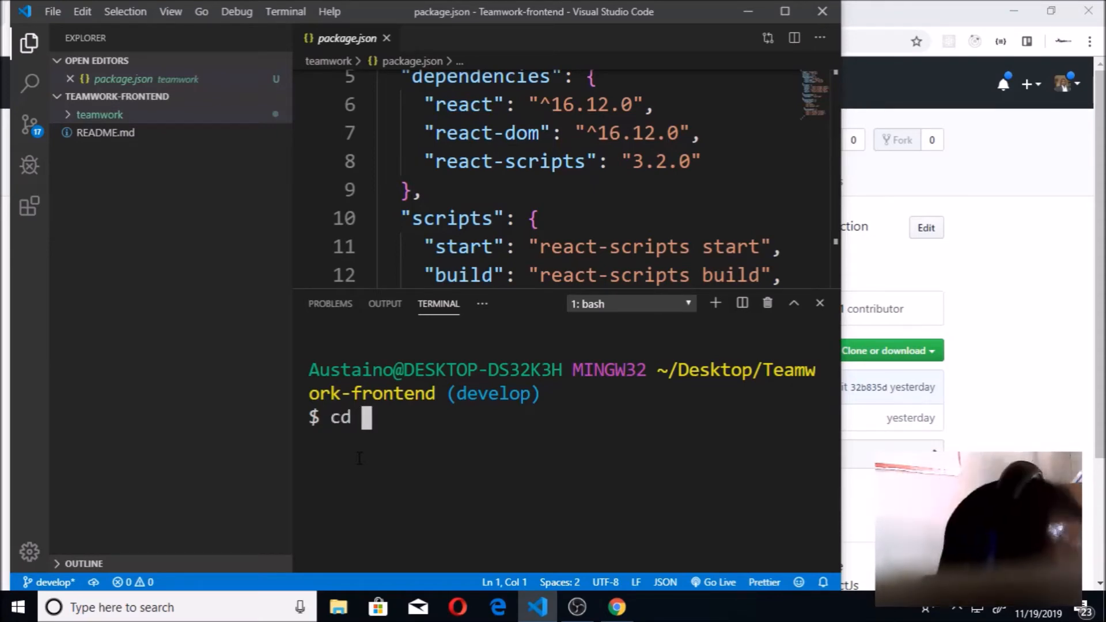
text(teamwo)
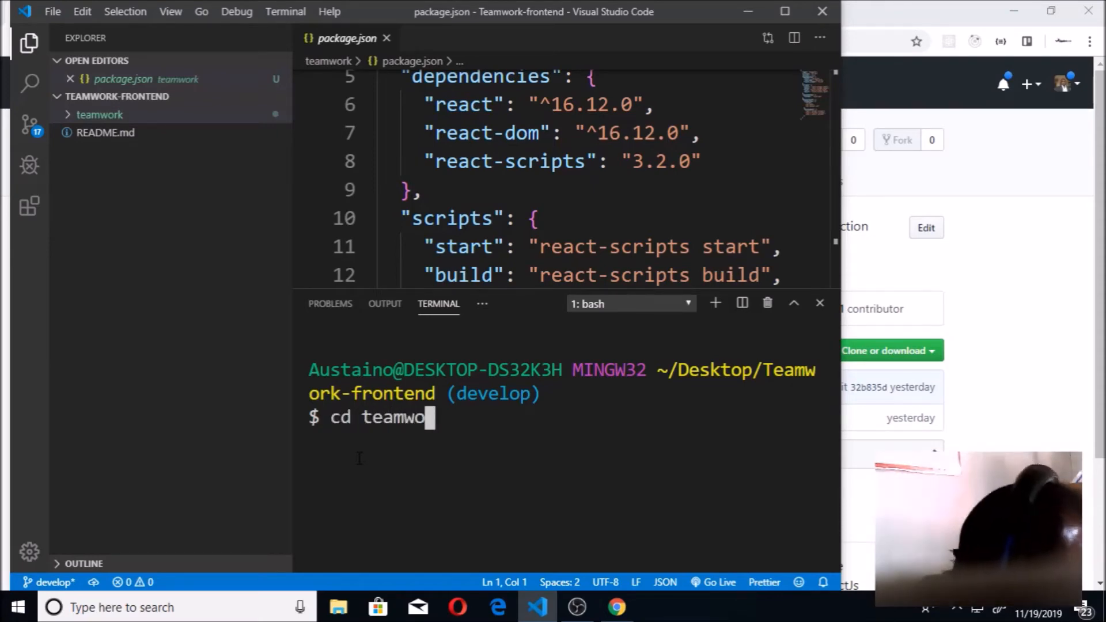
text(rk)
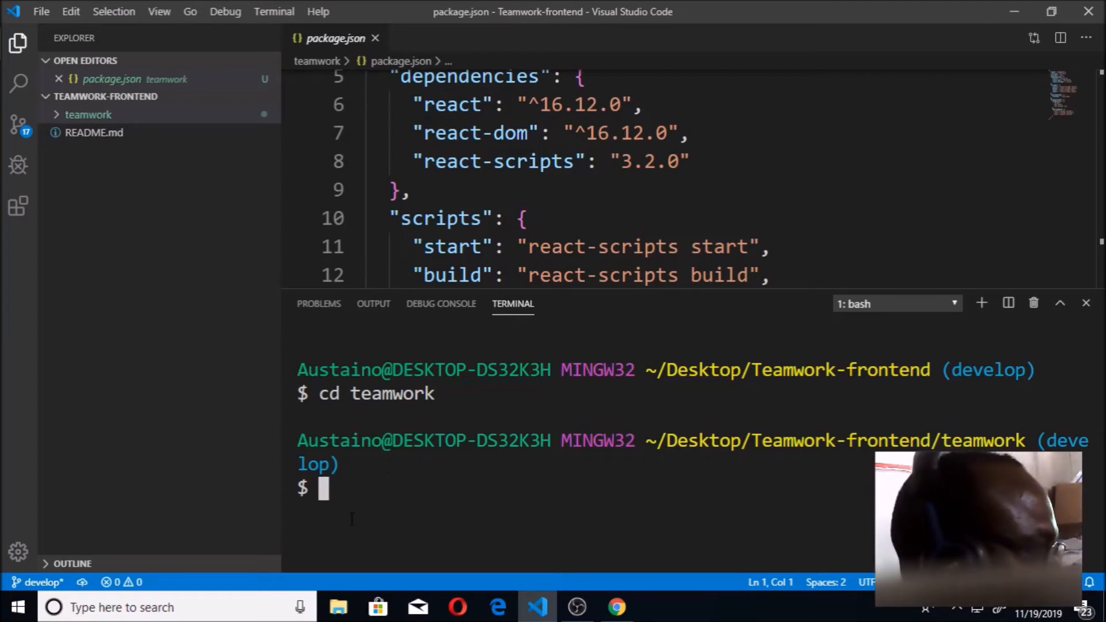
text(n)
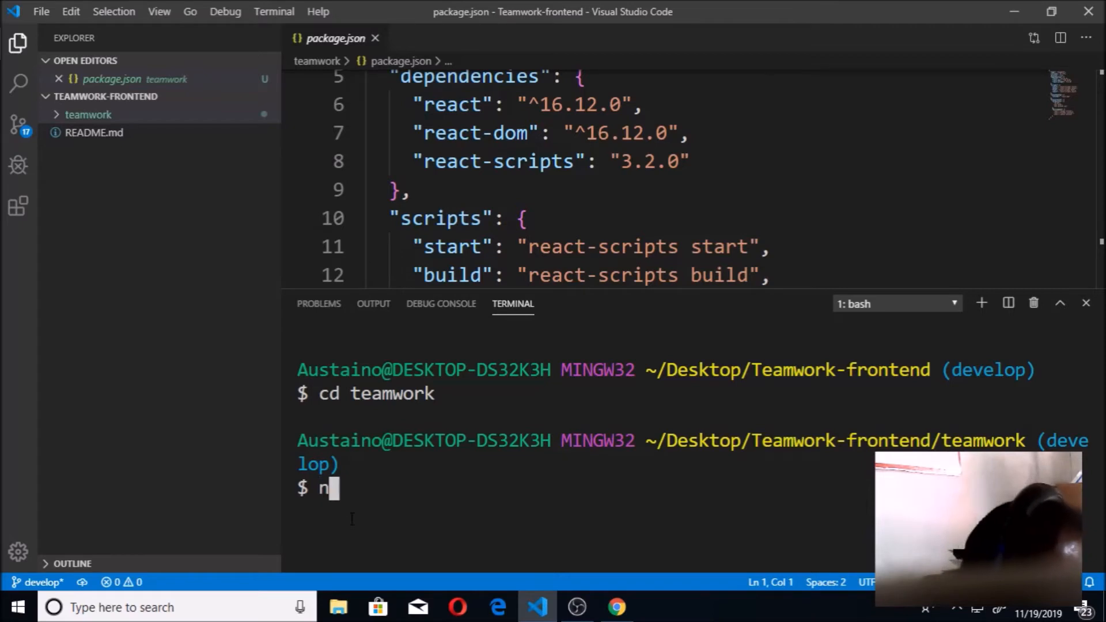
text(pm)
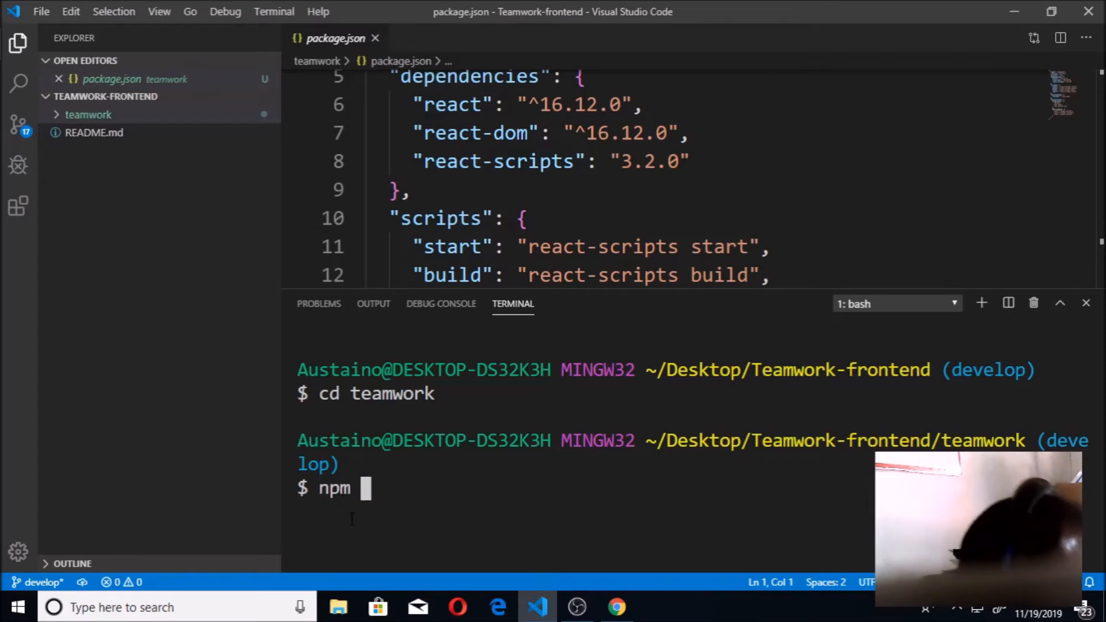
text(st)
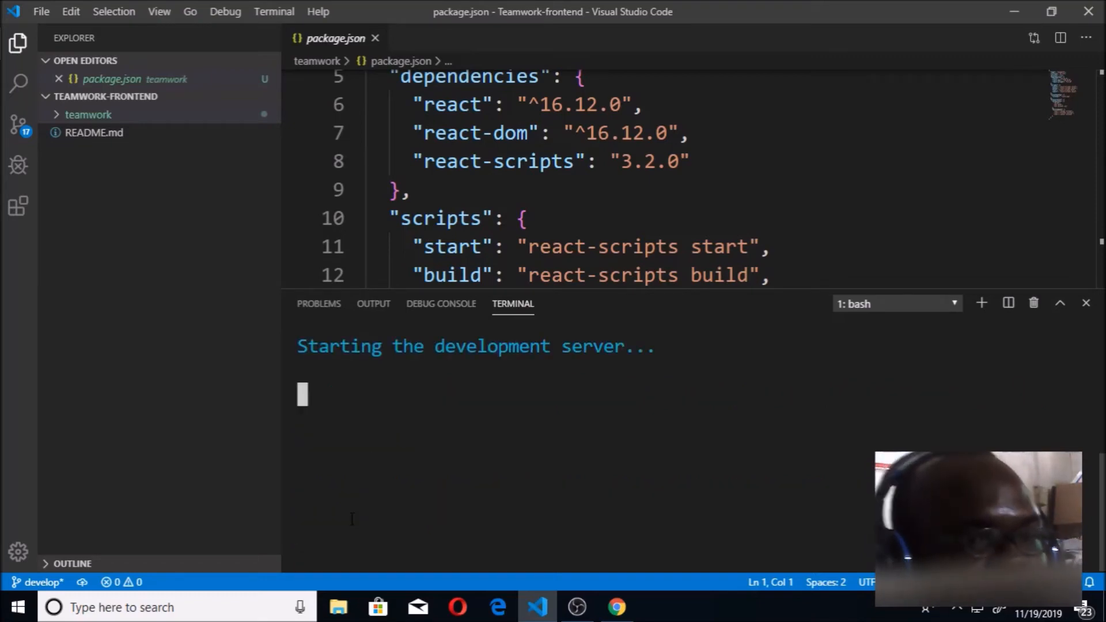
Switch to Chrome and view the React App running at localhost:3000.
click(615, 607)
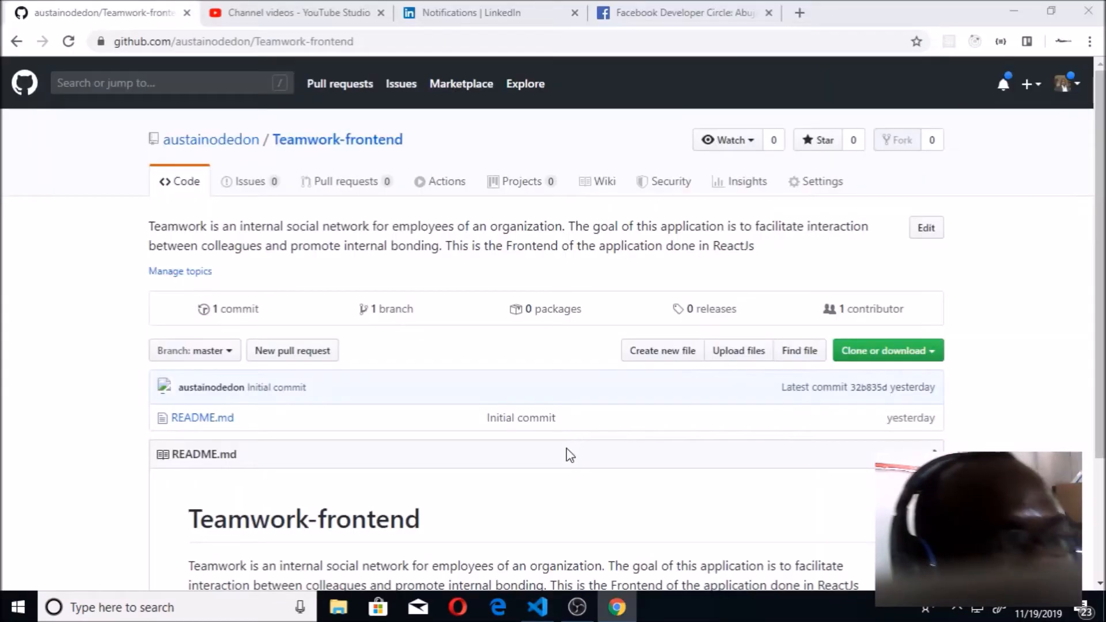
click(944, 13)
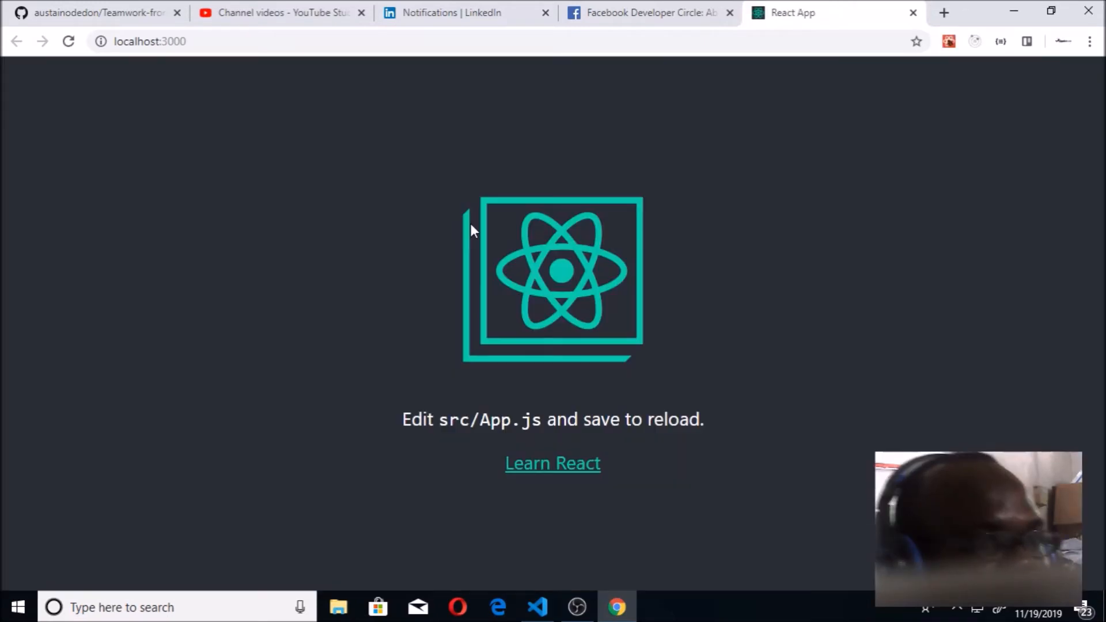
click(537, 607)
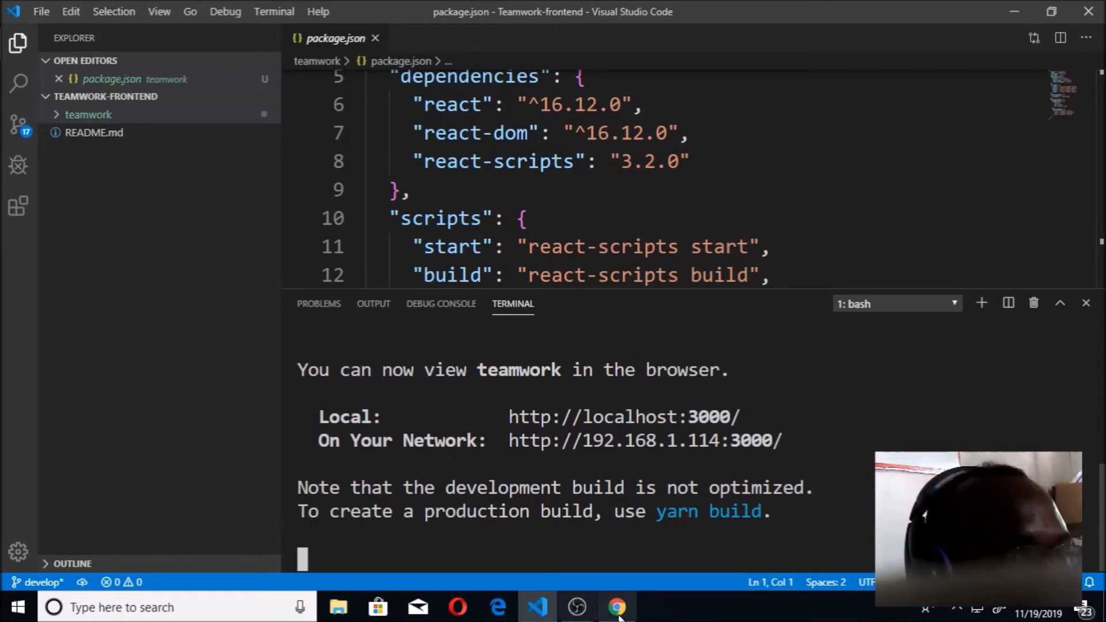
click(615, 608)
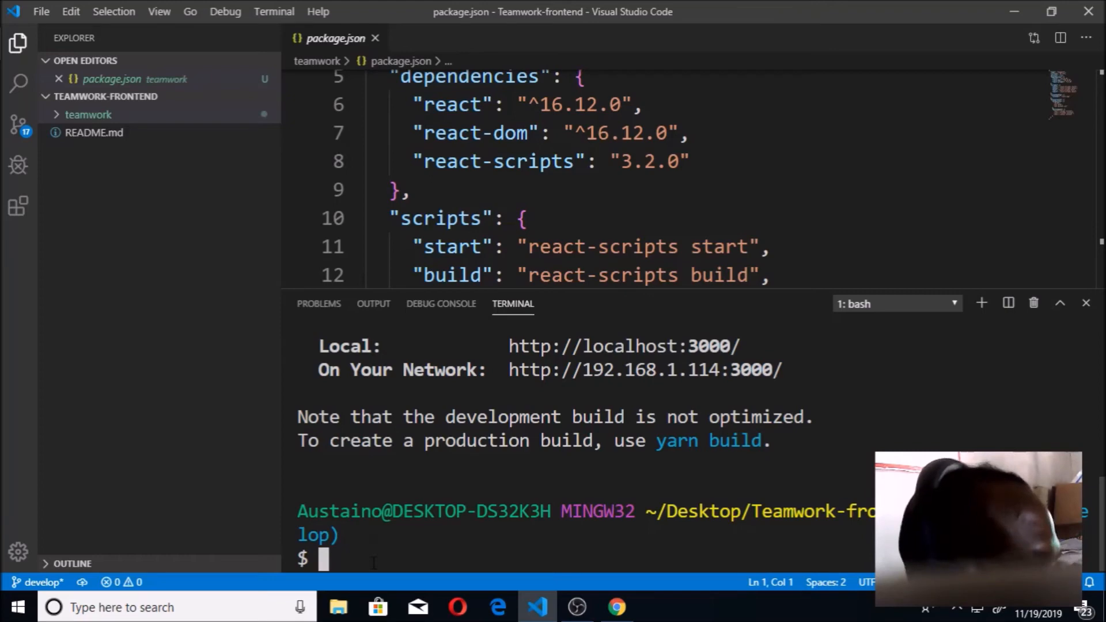
Initialize a Git repository in teamwork and stage all files with git add.
text(git init)
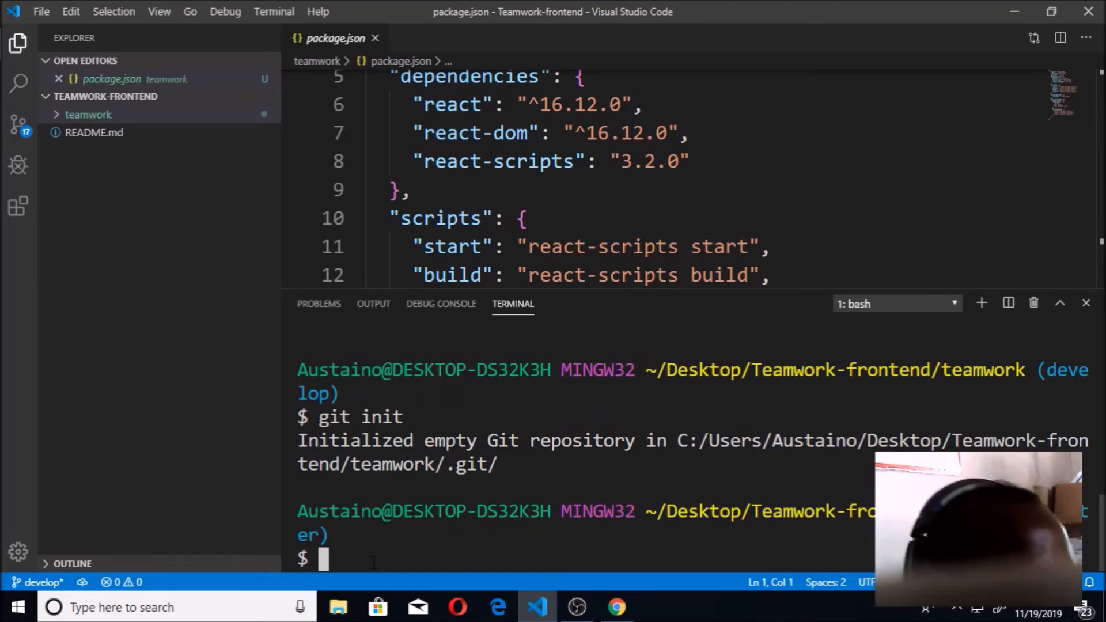
text(git)
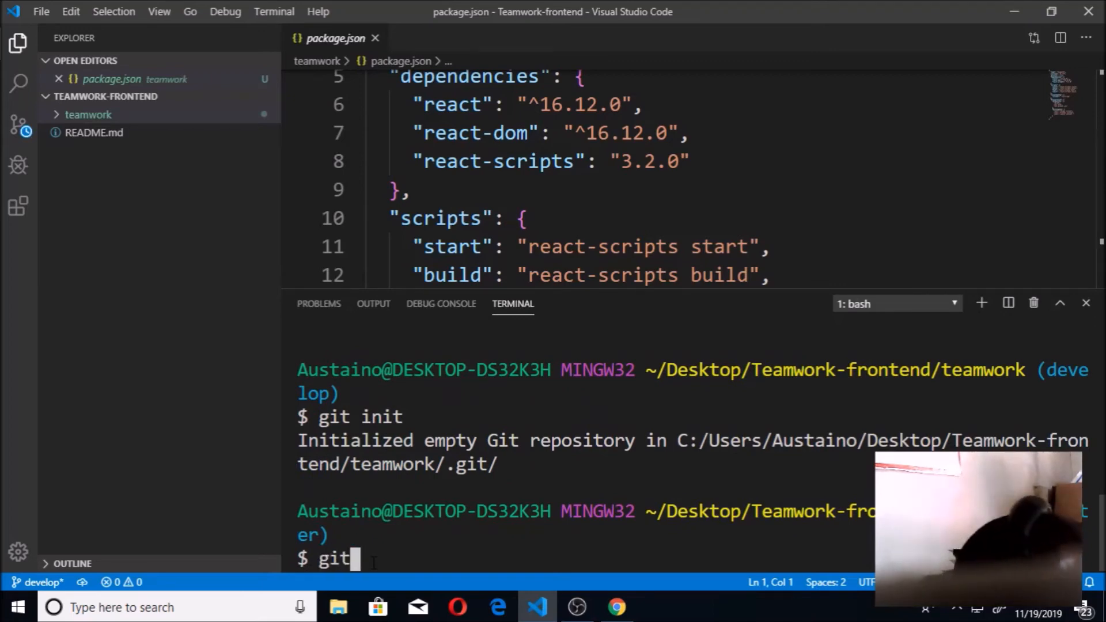
text(add .)
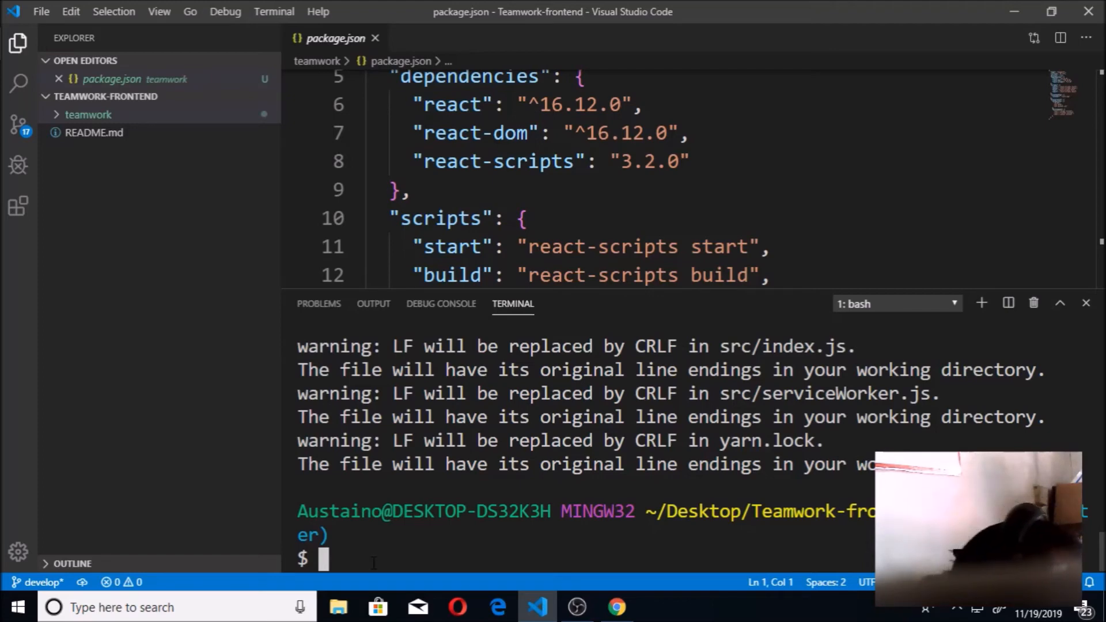
text(git)
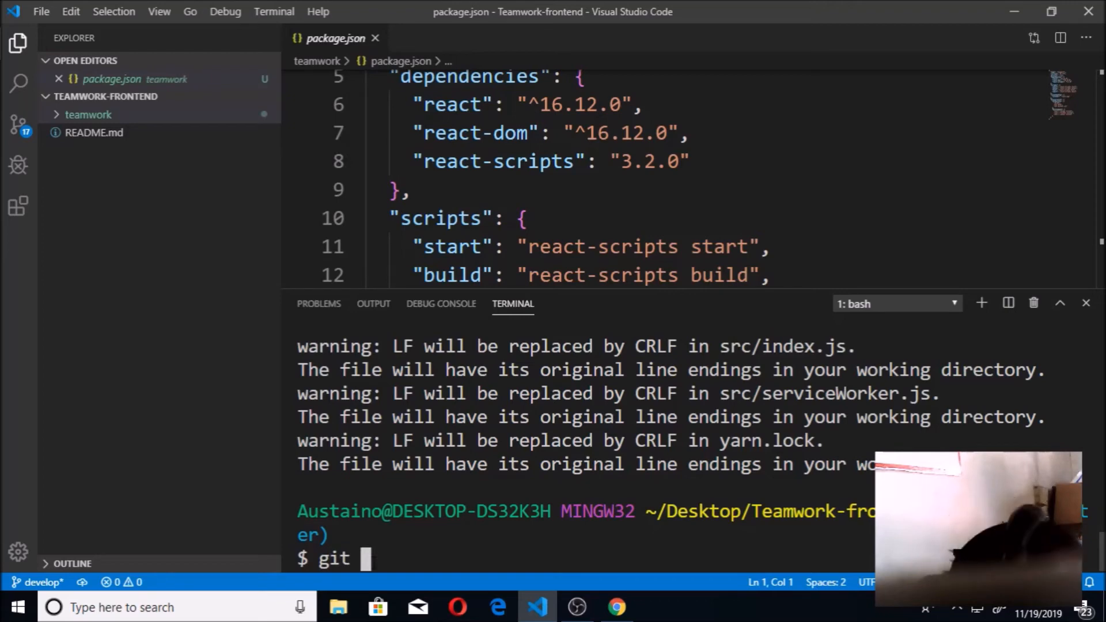
Begin git commit -m with message 'chore(setting-ip-project): setting up'.
text(commit)
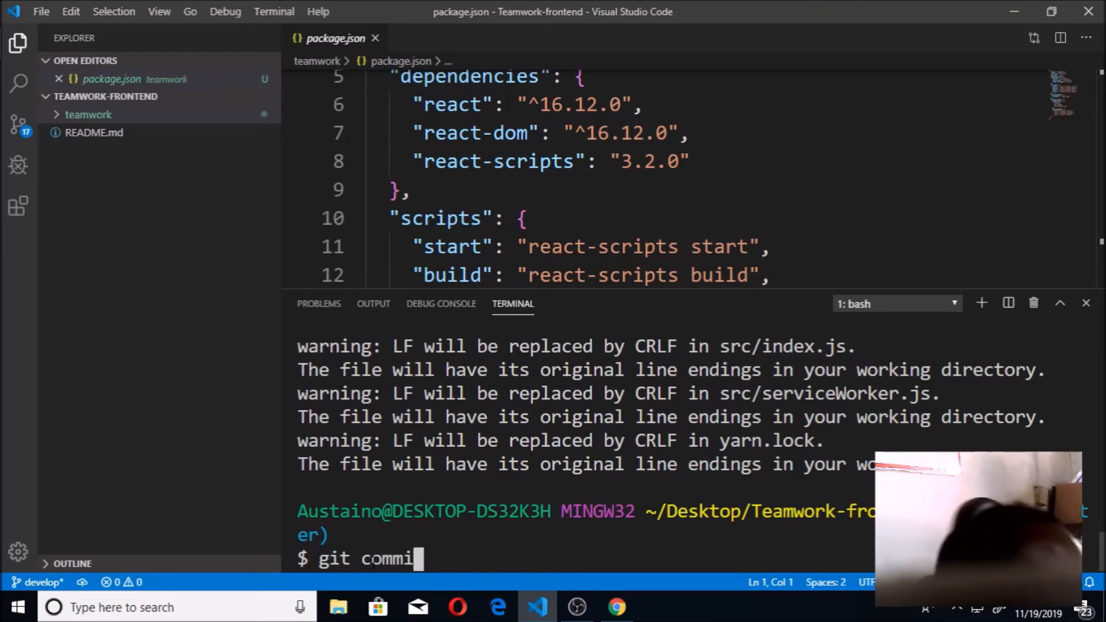
text(t)
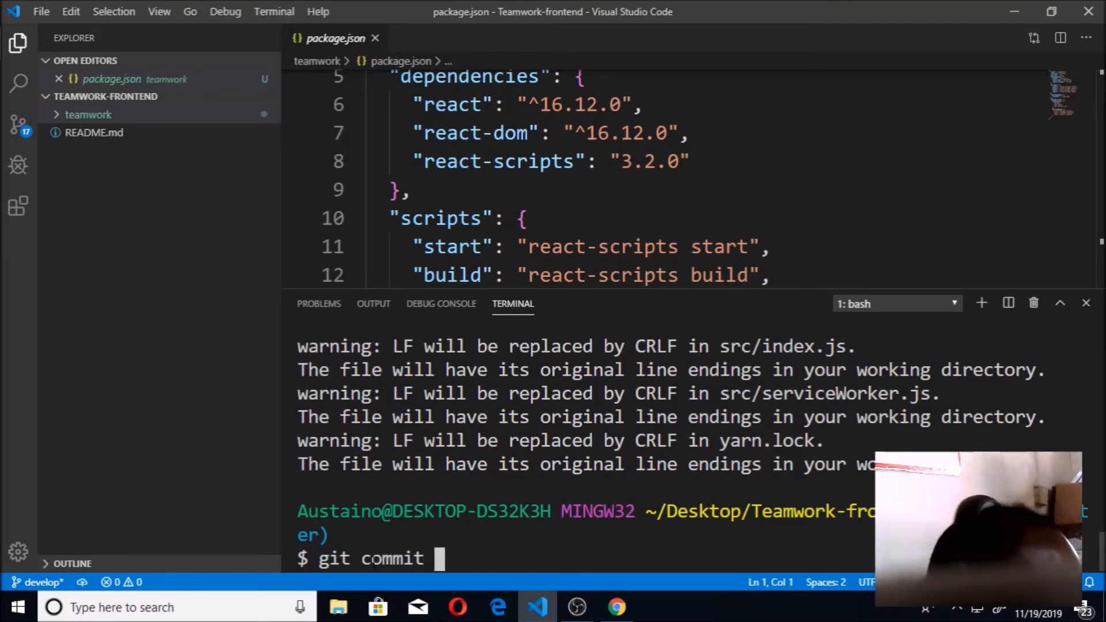
text(-m)
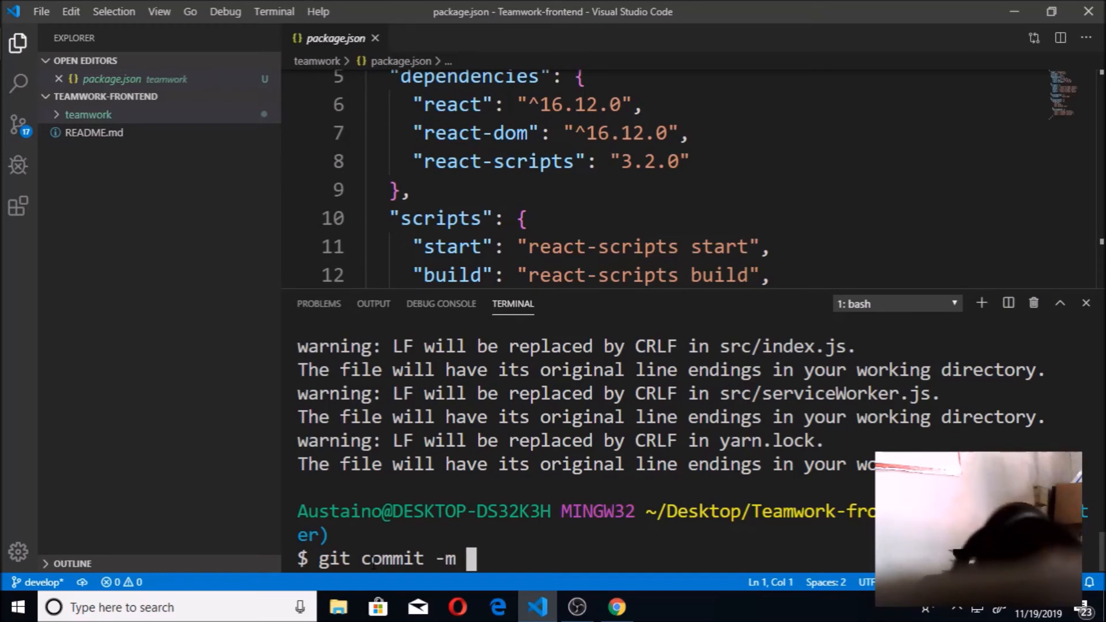
text(')
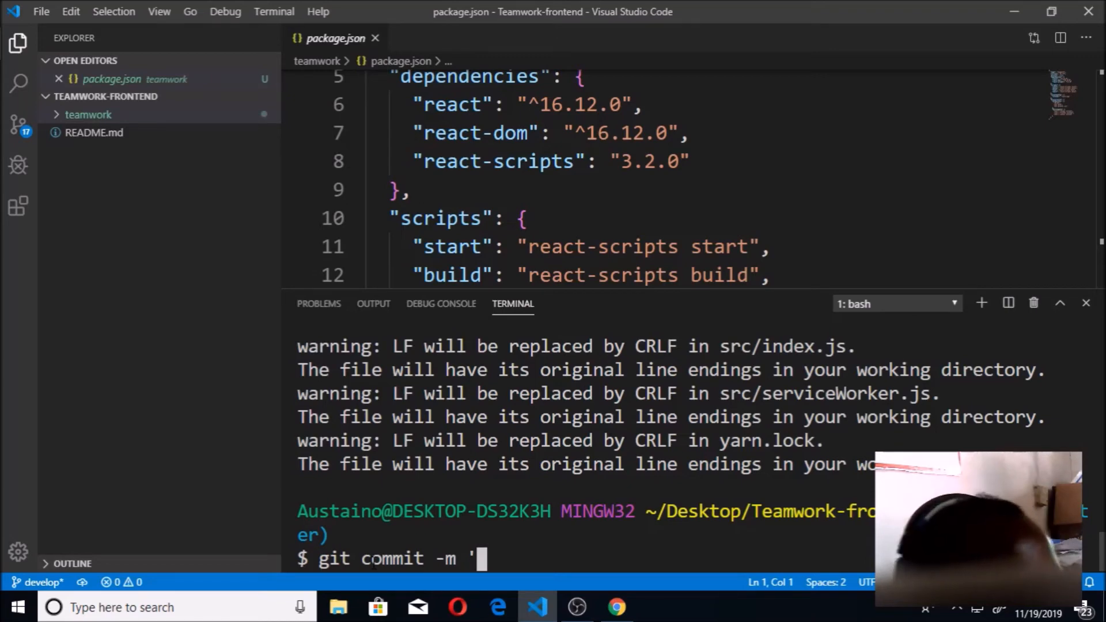
text(ch)
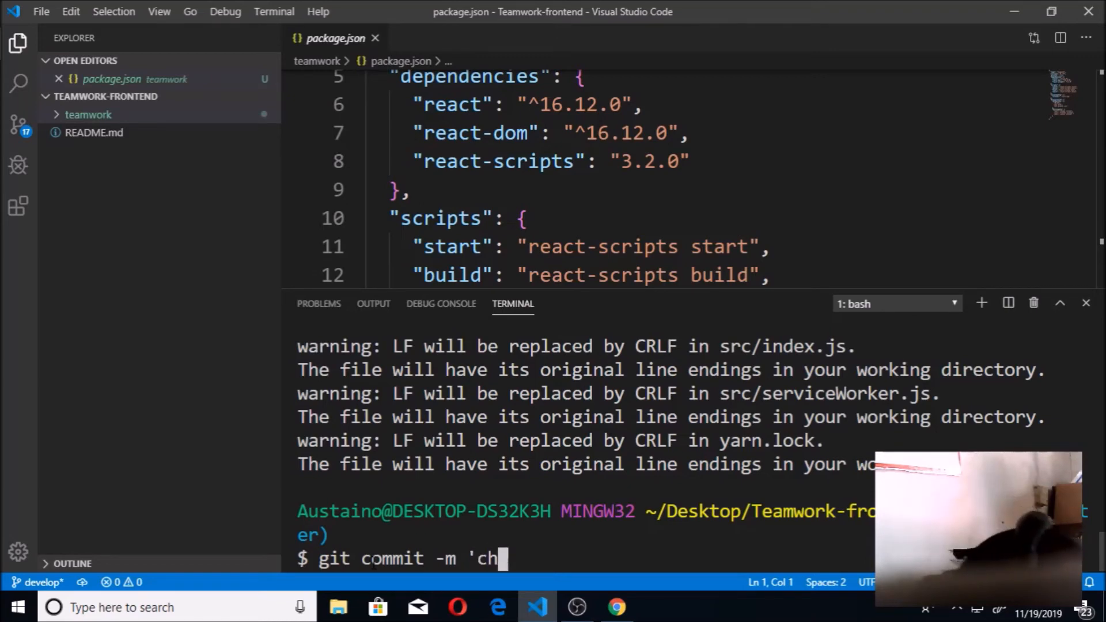
text(ore)
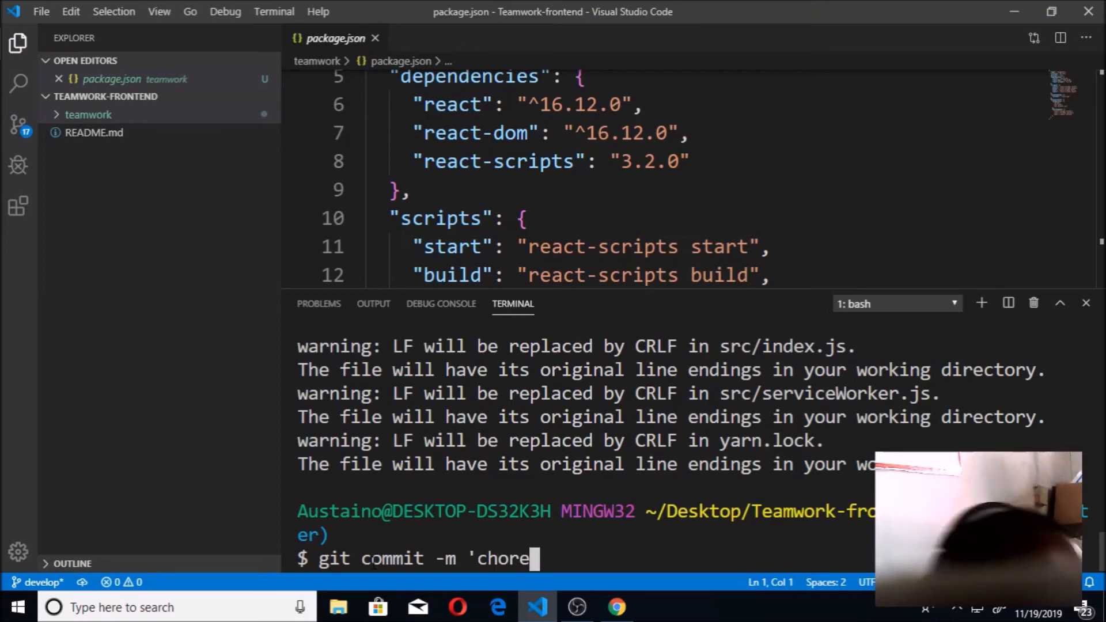
text(()
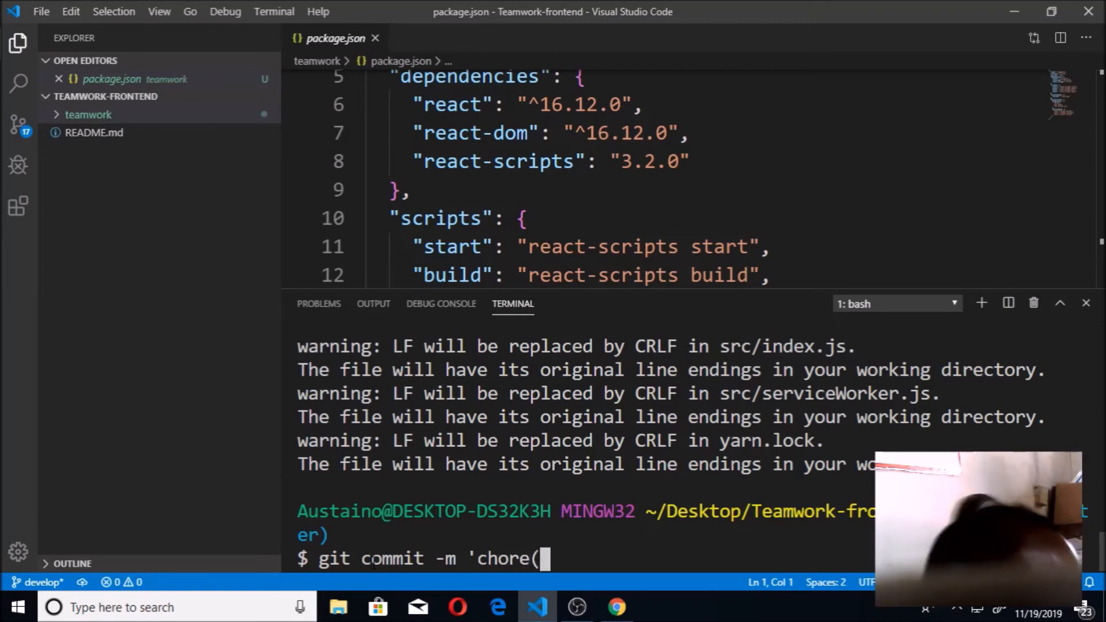
text(st)
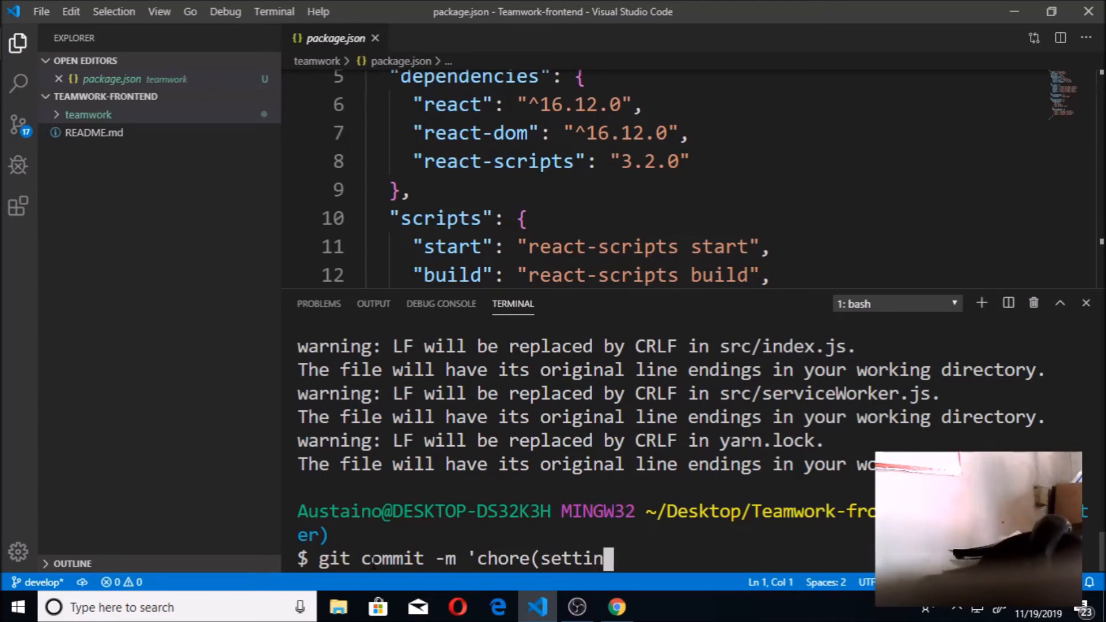
text(g-ip)
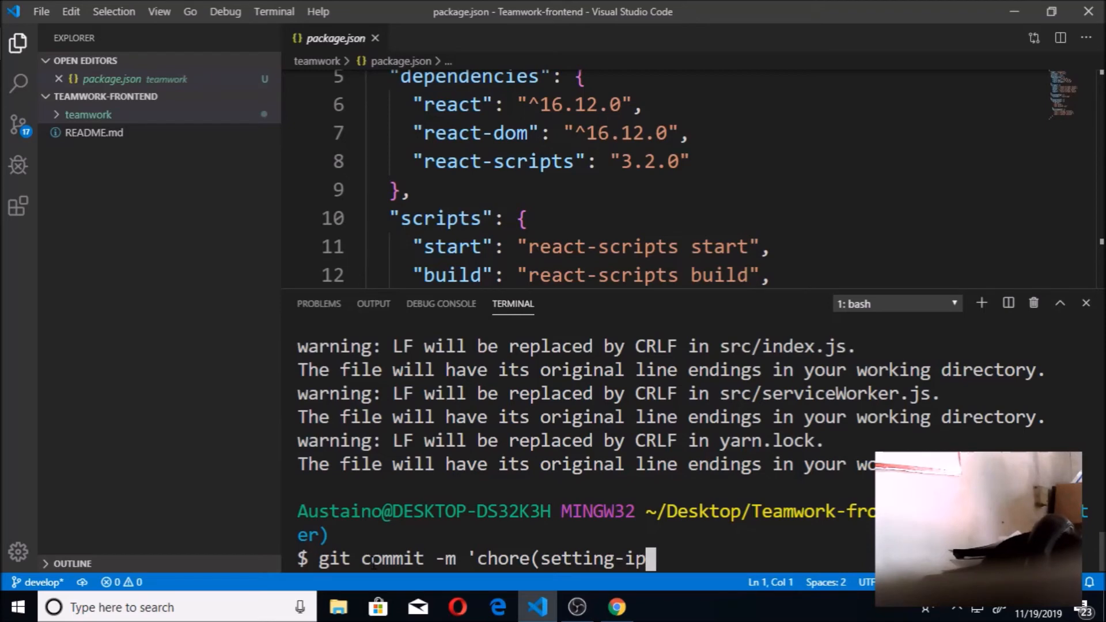
text(the)
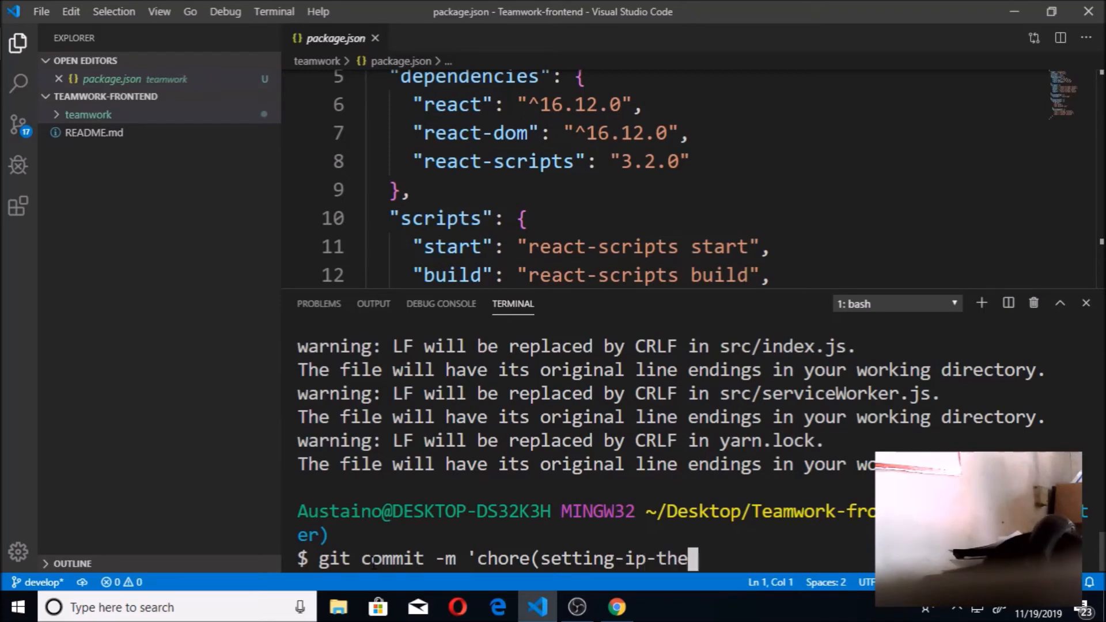
key(Backspace)
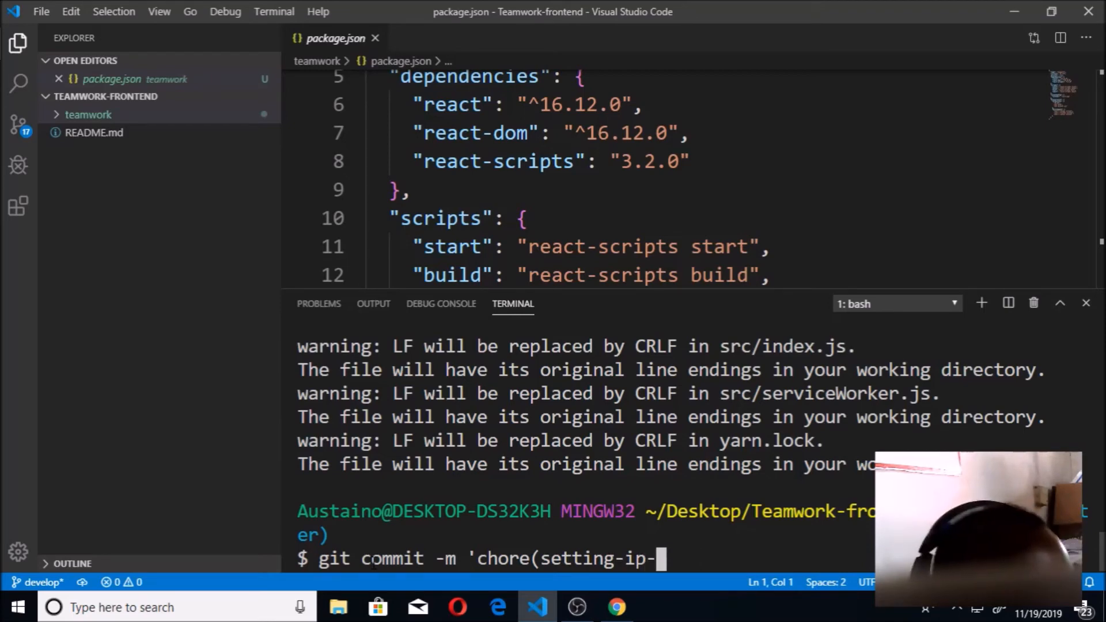
text(proj)
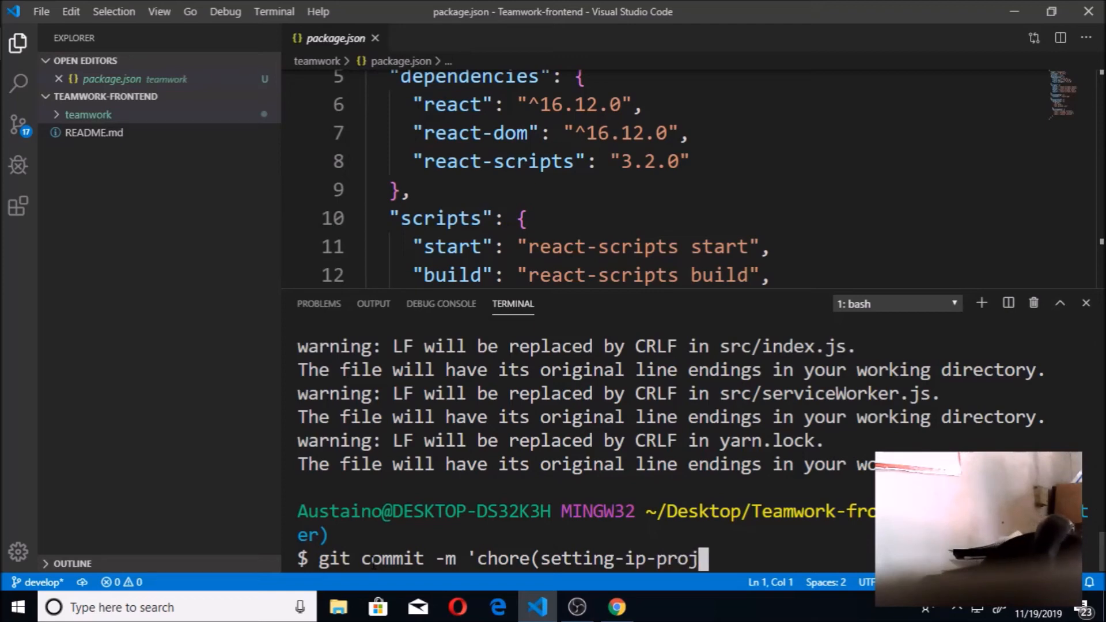
text(ect): s)
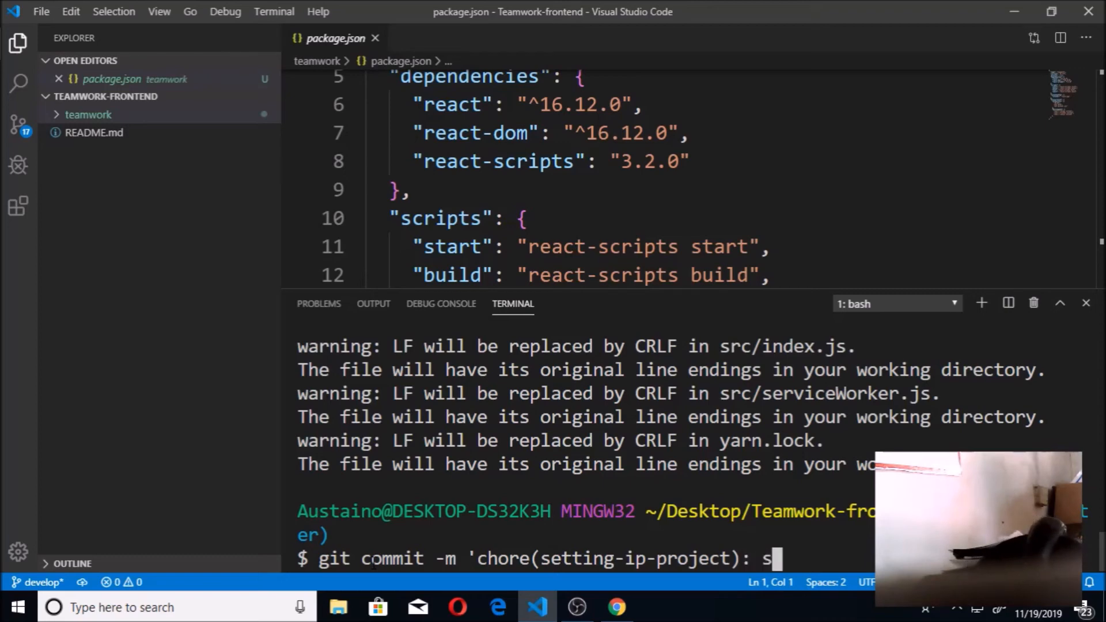
text(etting)
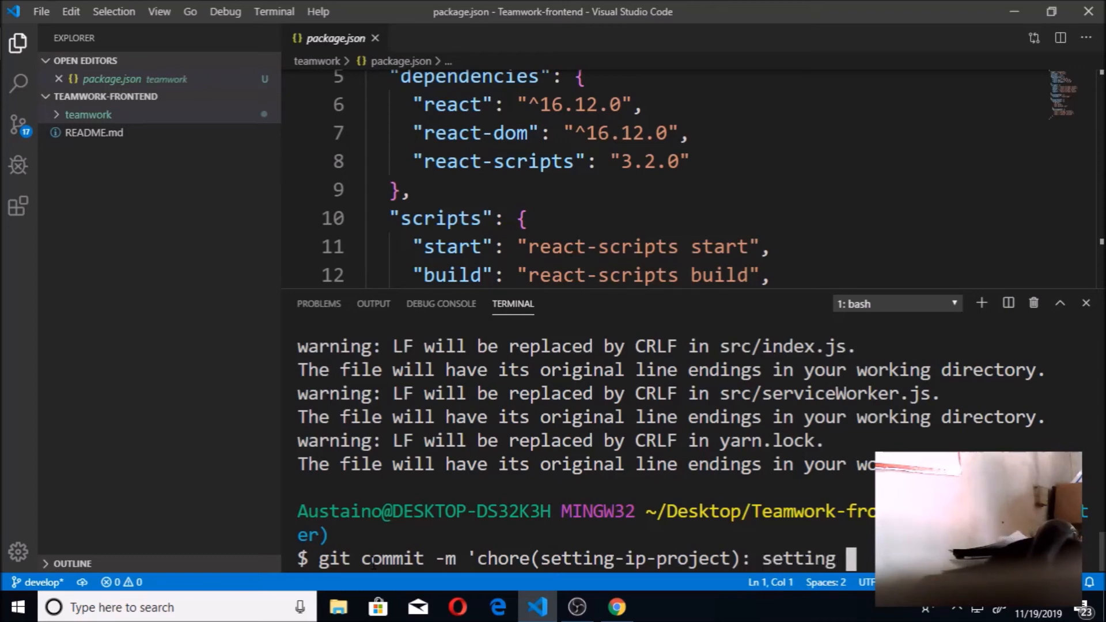
text(up)
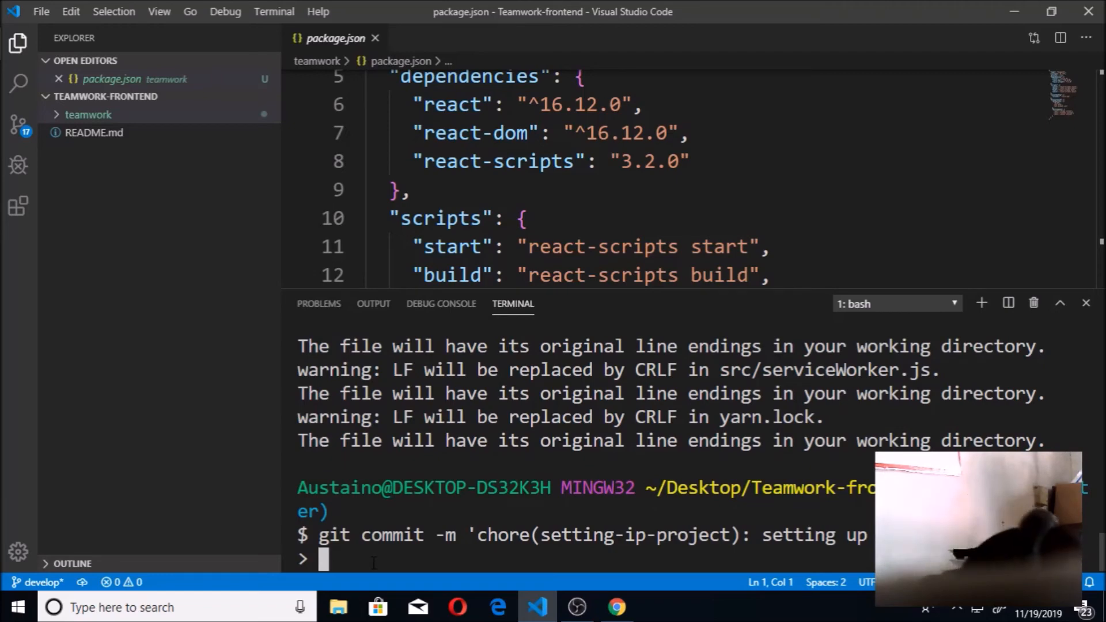
Add message lines: created a repo, install create react app, created the app.
text(c)
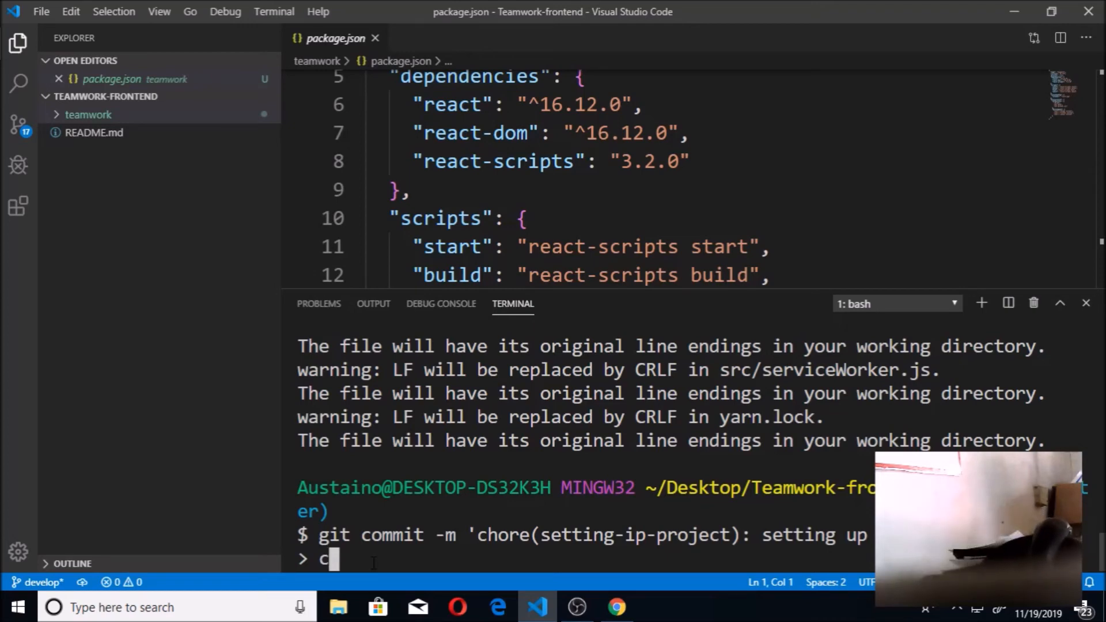
text(reated)
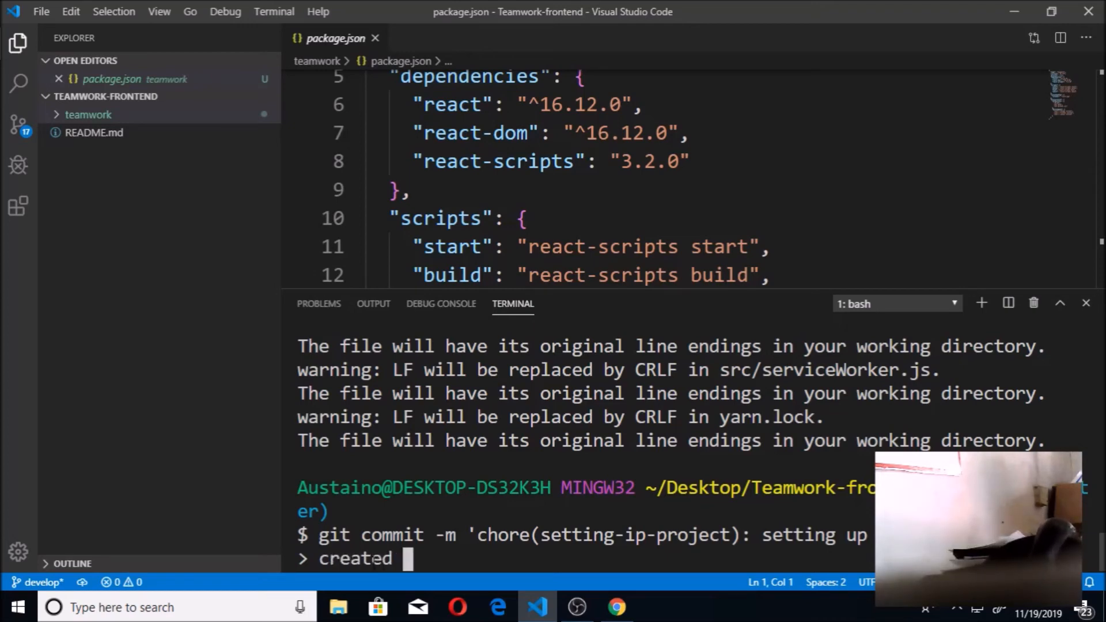
text(a rep)
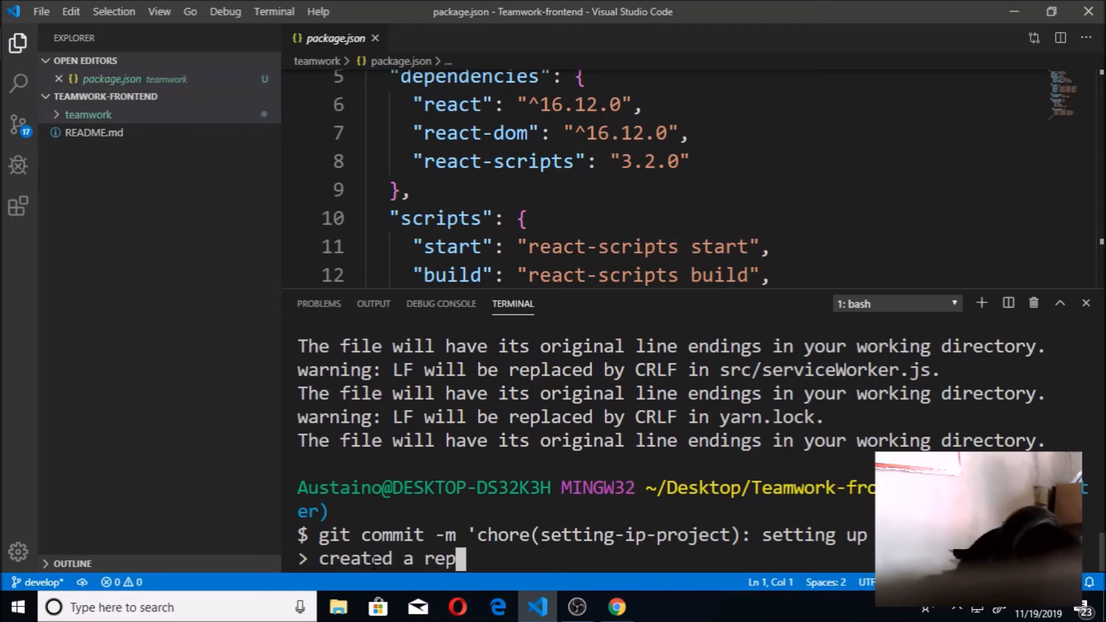
key(enter)
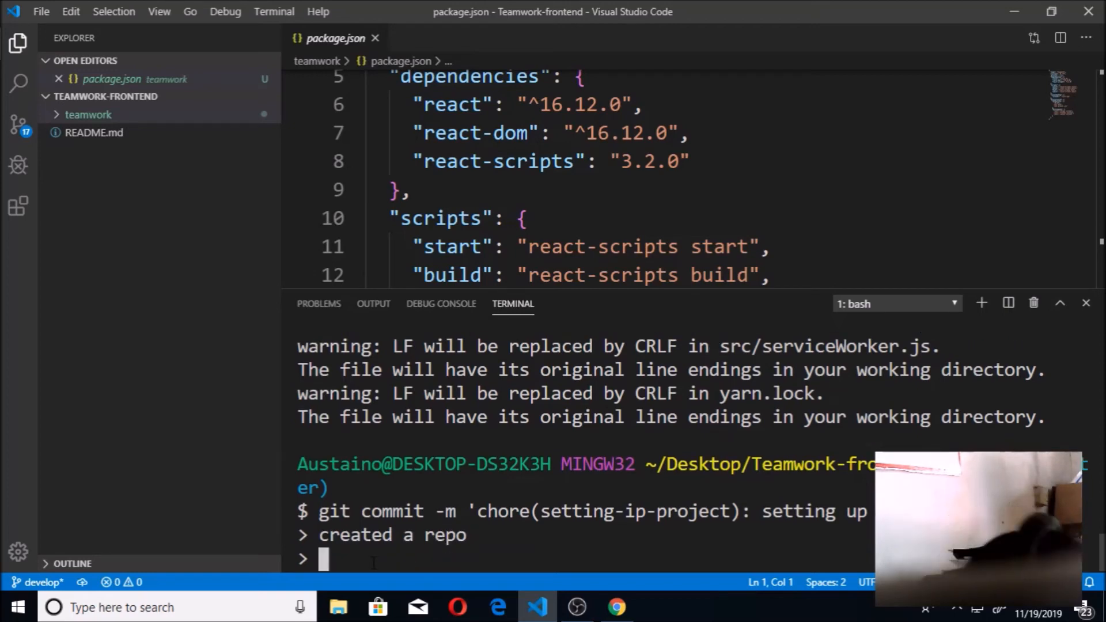
text(install)
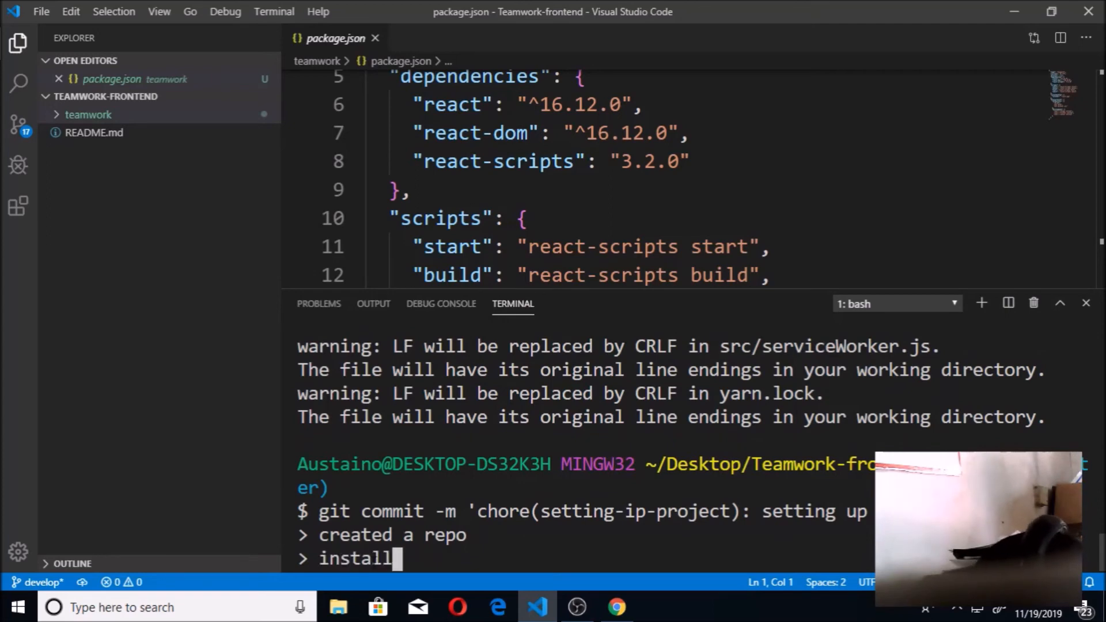
text(crea)
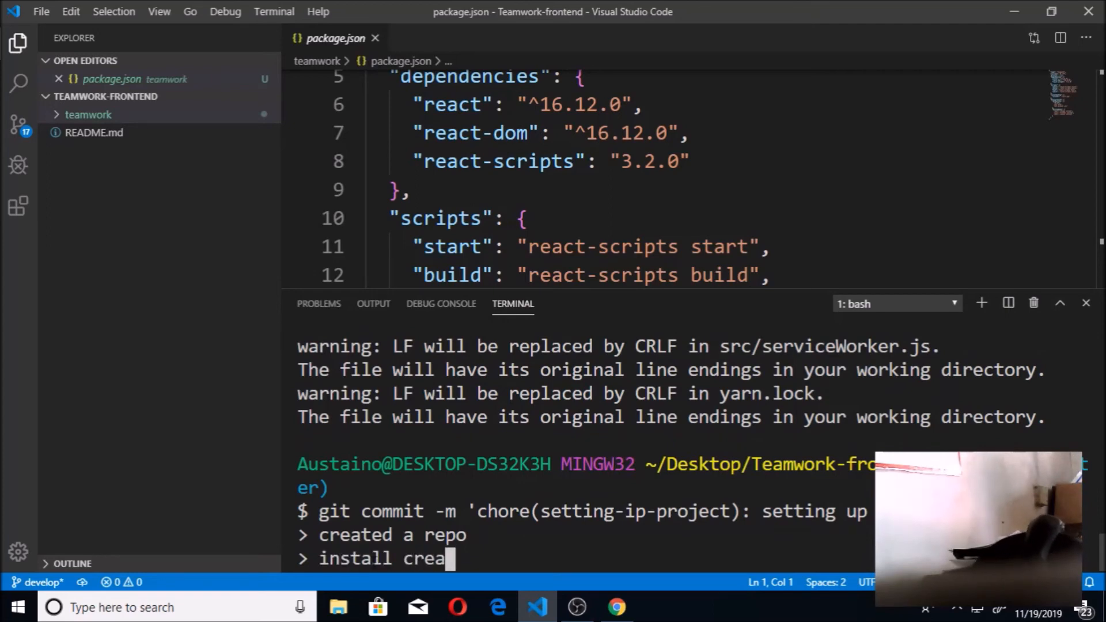
text(te react app)
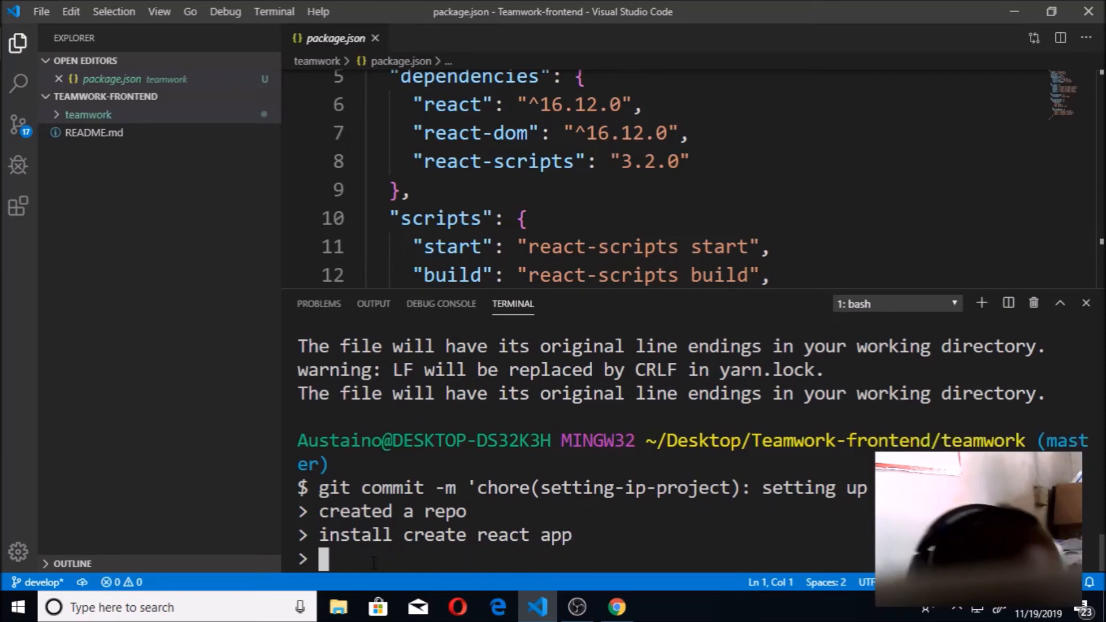
text(created)
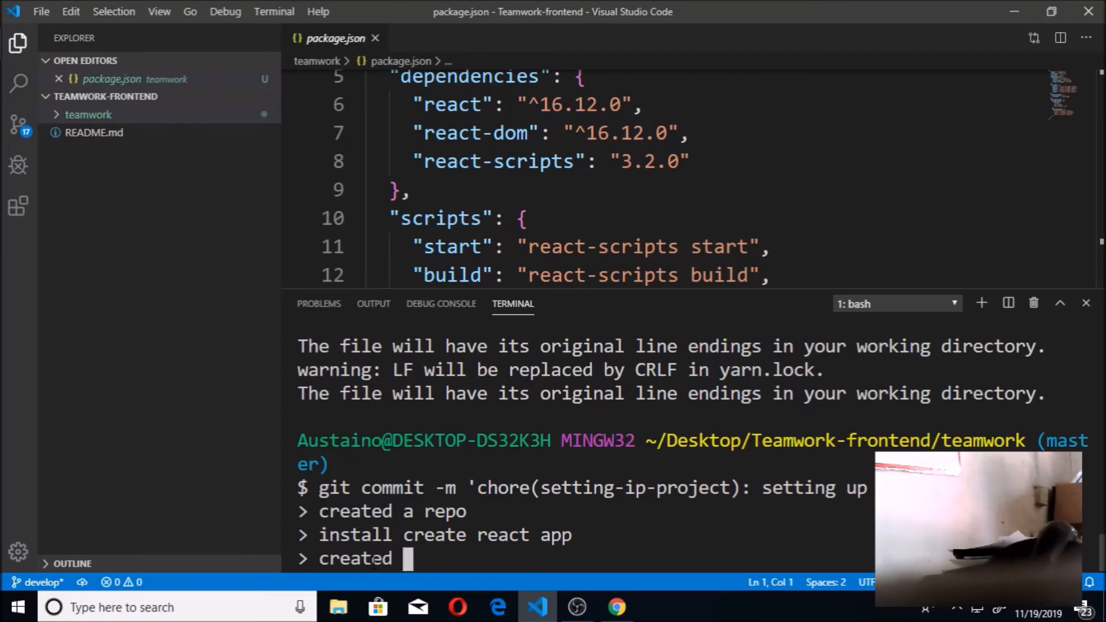
text(the app)
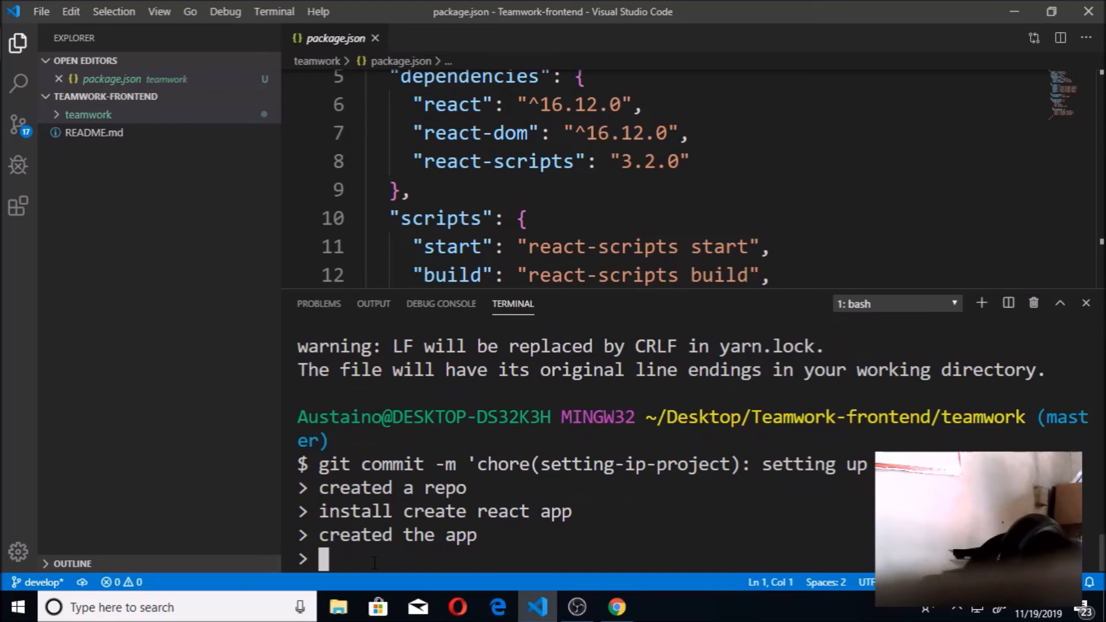
Finish the message with [finishes], close the quote and run the commit.
text([fin)
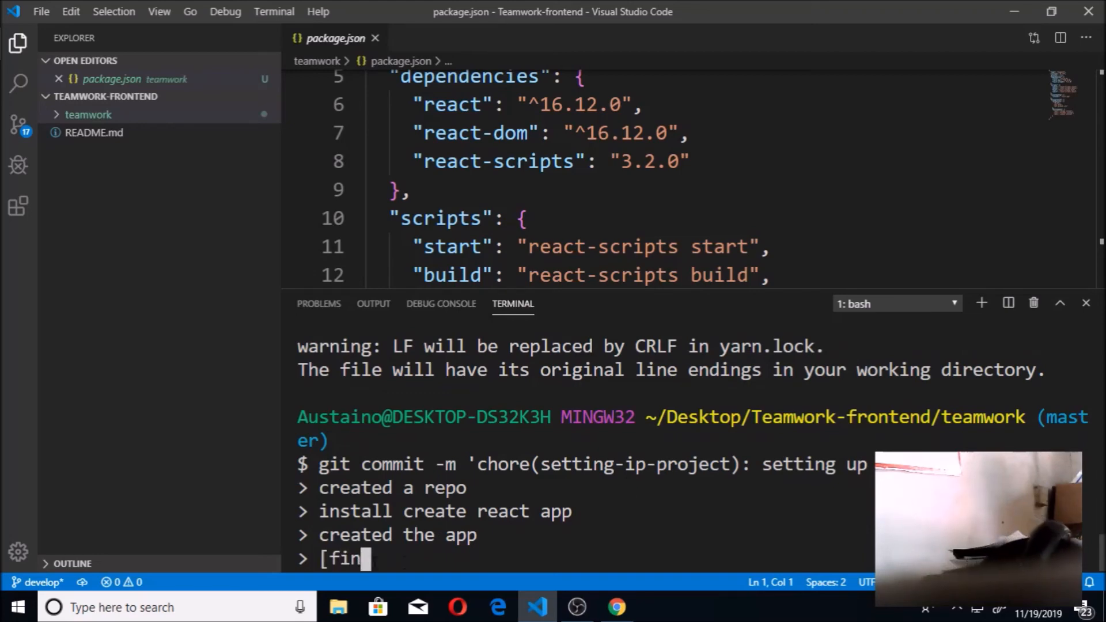
text(ishes)
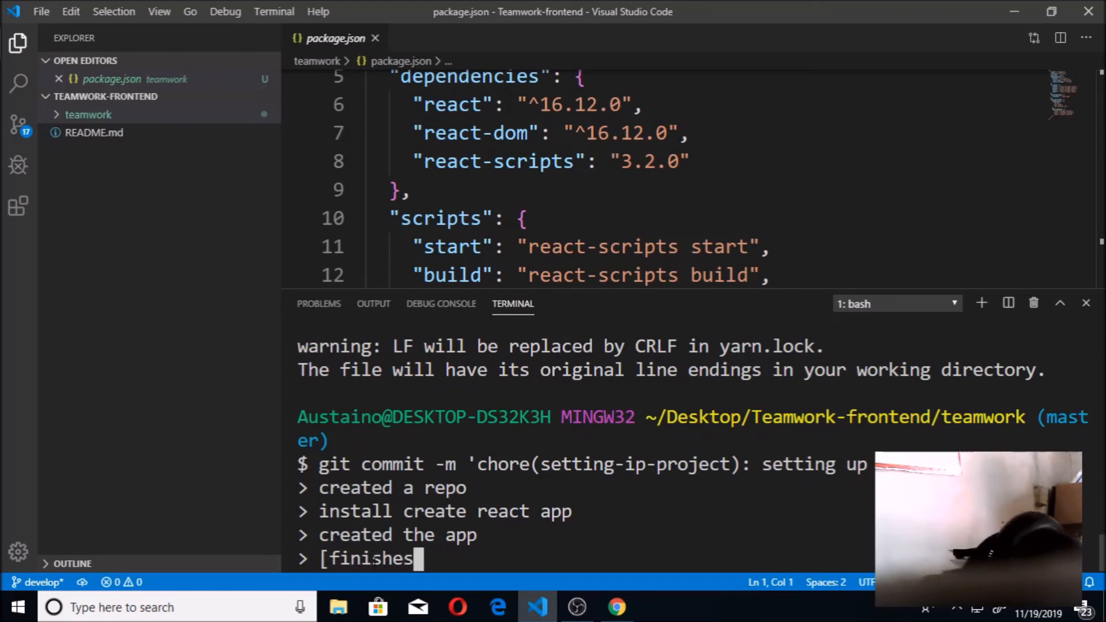
text(])
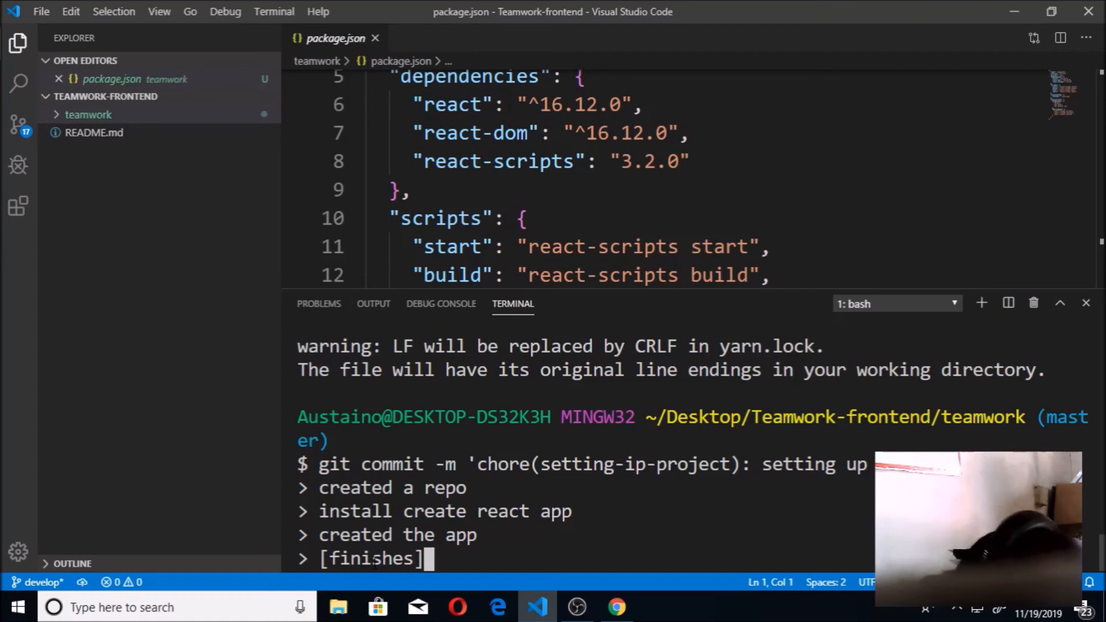
text(')
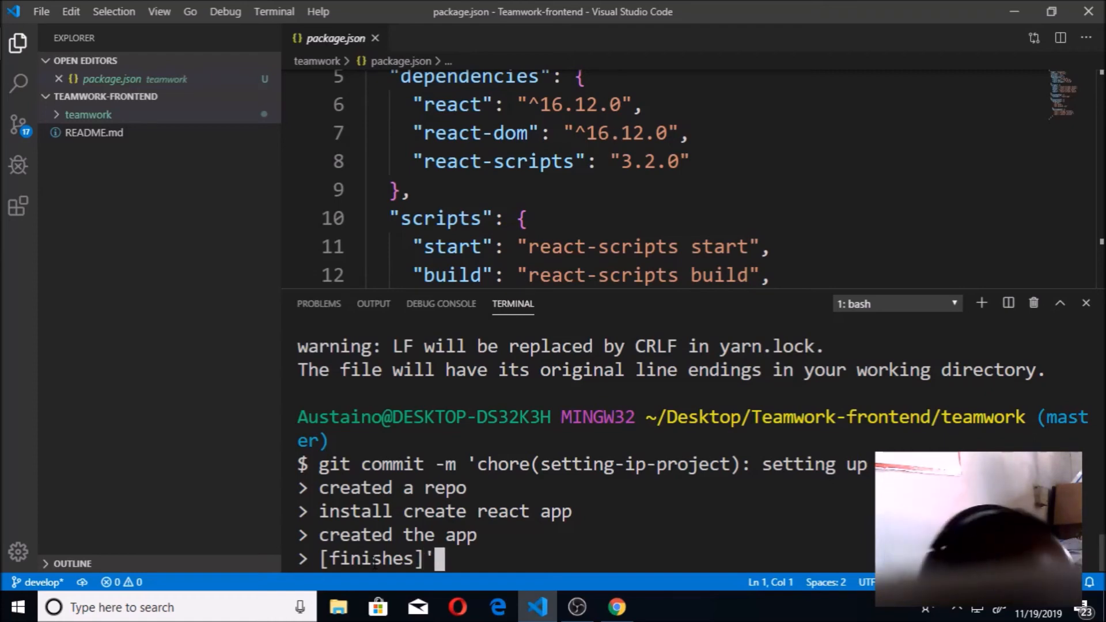
key(Enter)
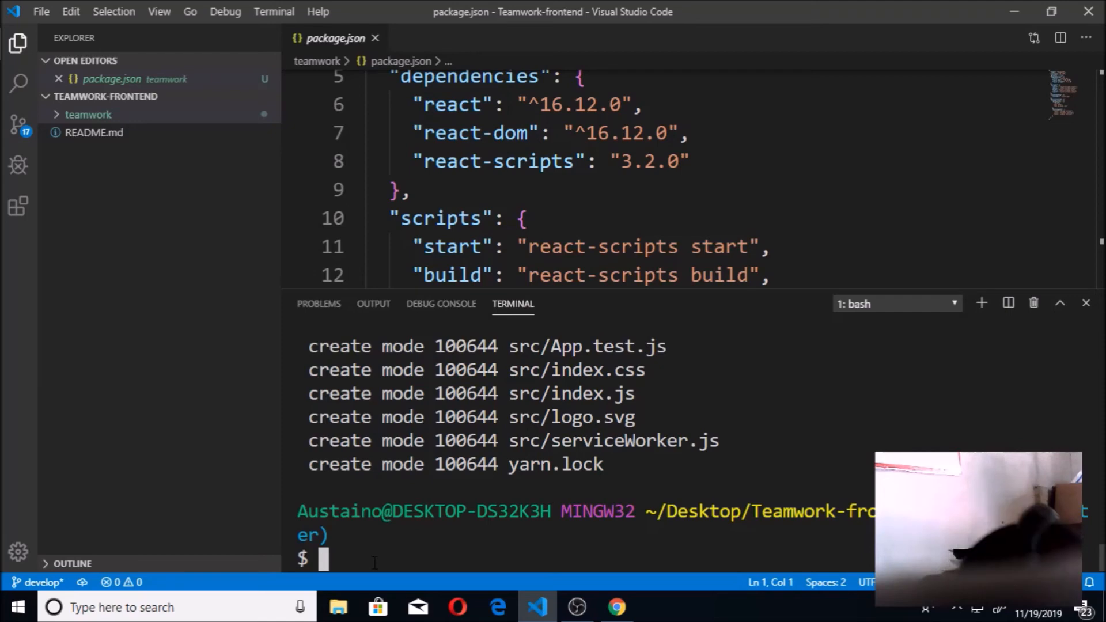
Begin a new git command after the commit lists the created files.
text(git)
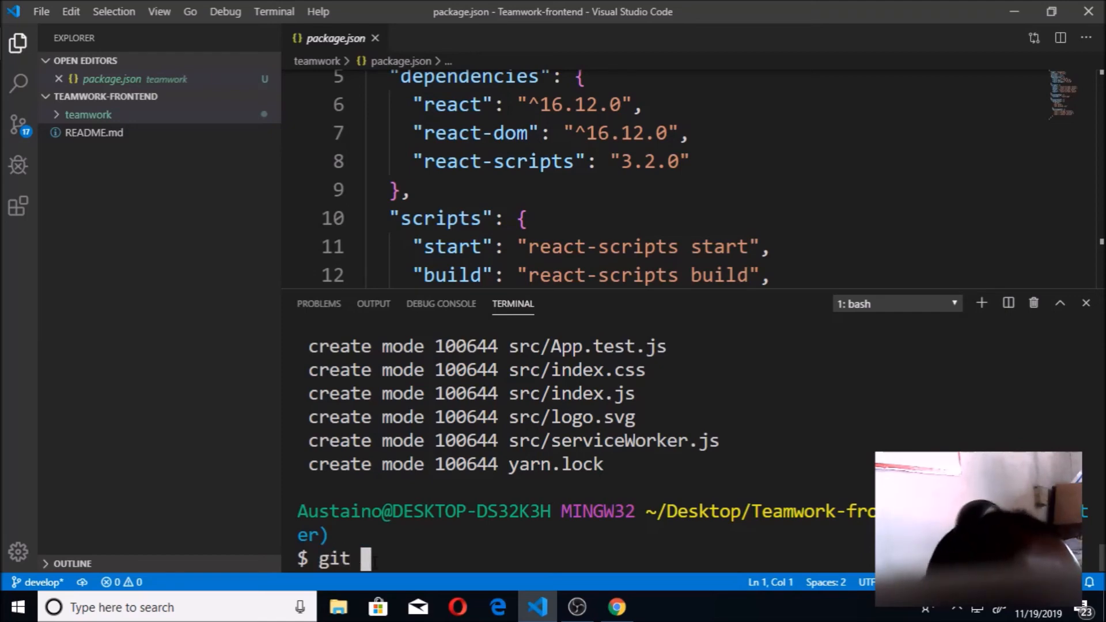
Attempt git push -u origin develop:develop, which fails with a refspec error.
text(pus)
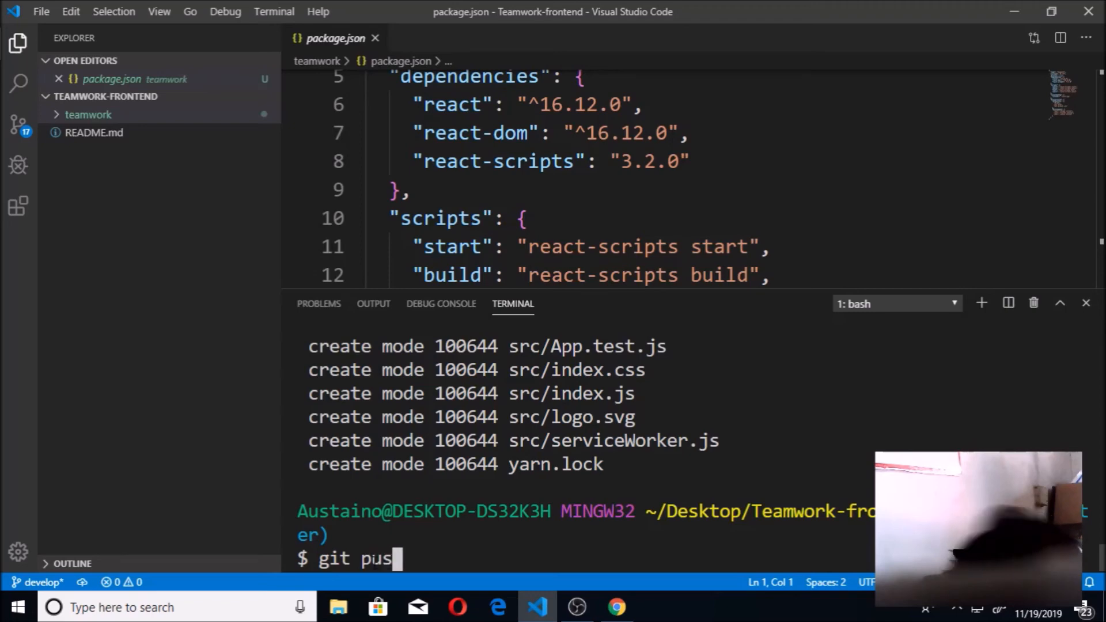
text(h)
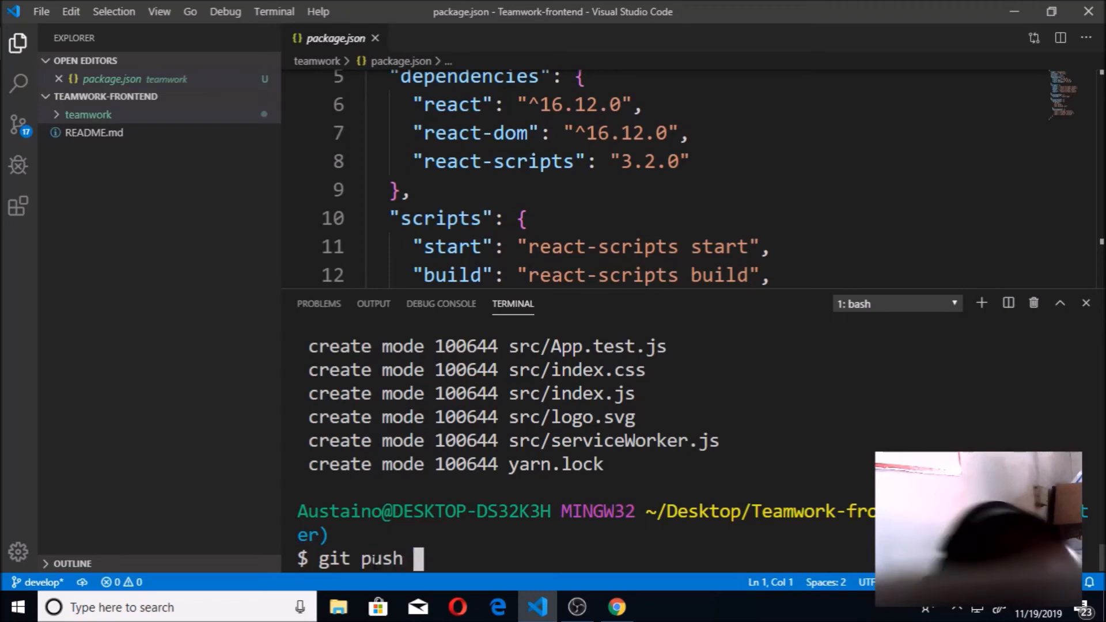
text(-u)
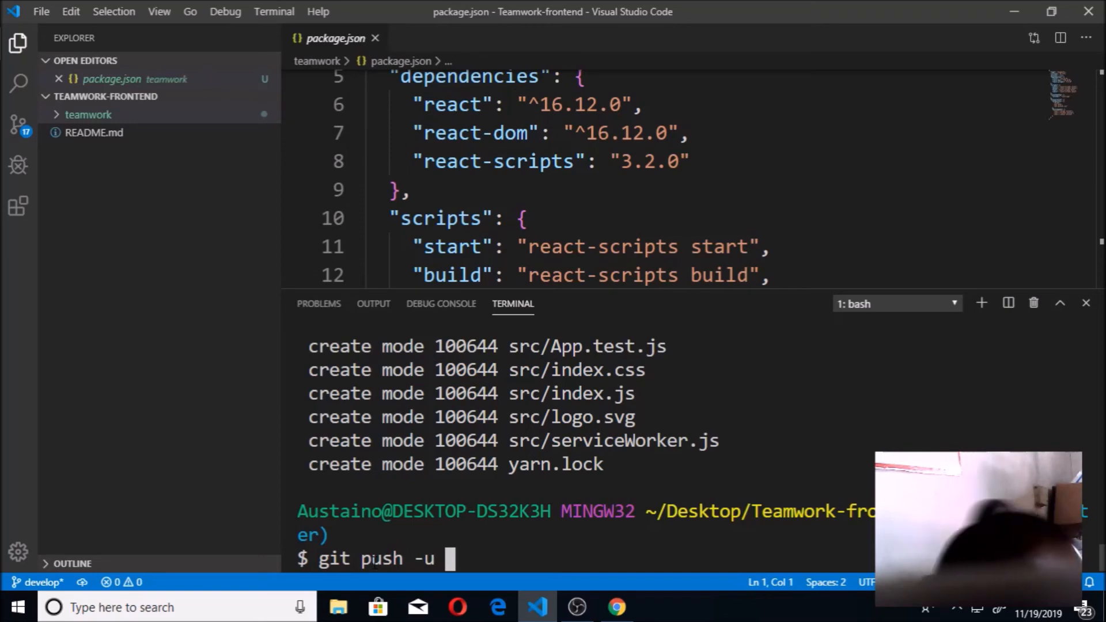
text(origin)
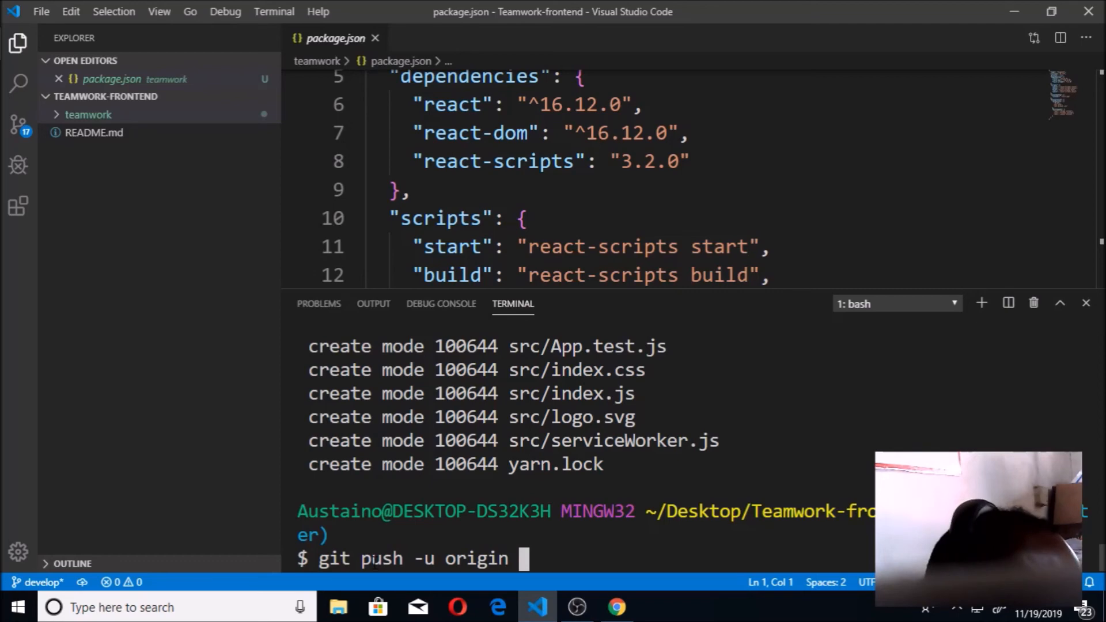
text(deve)
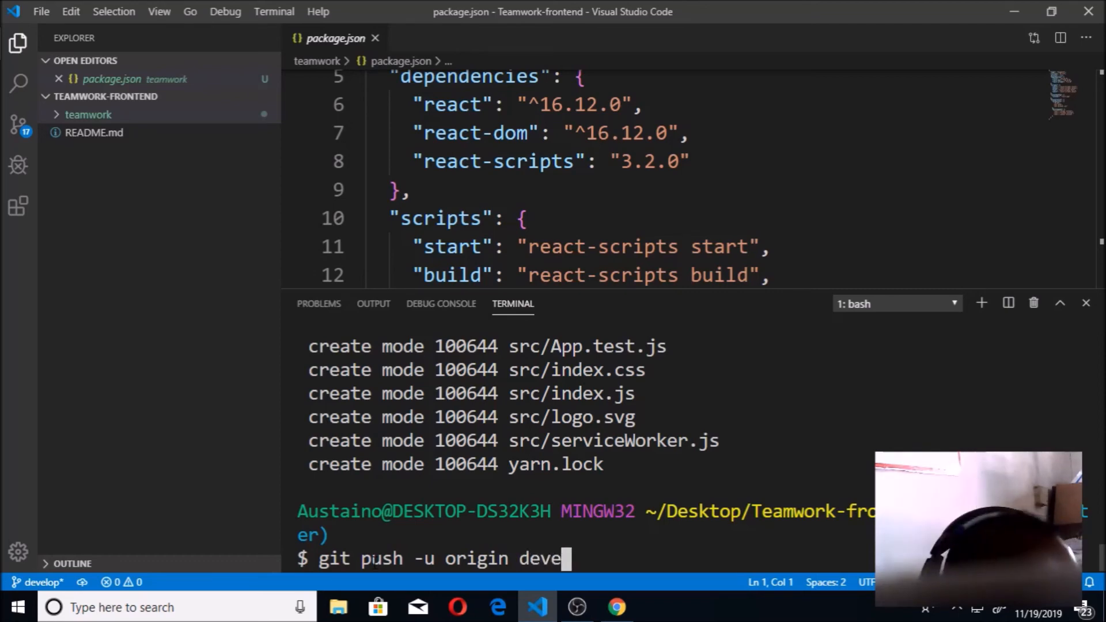
text(lop)
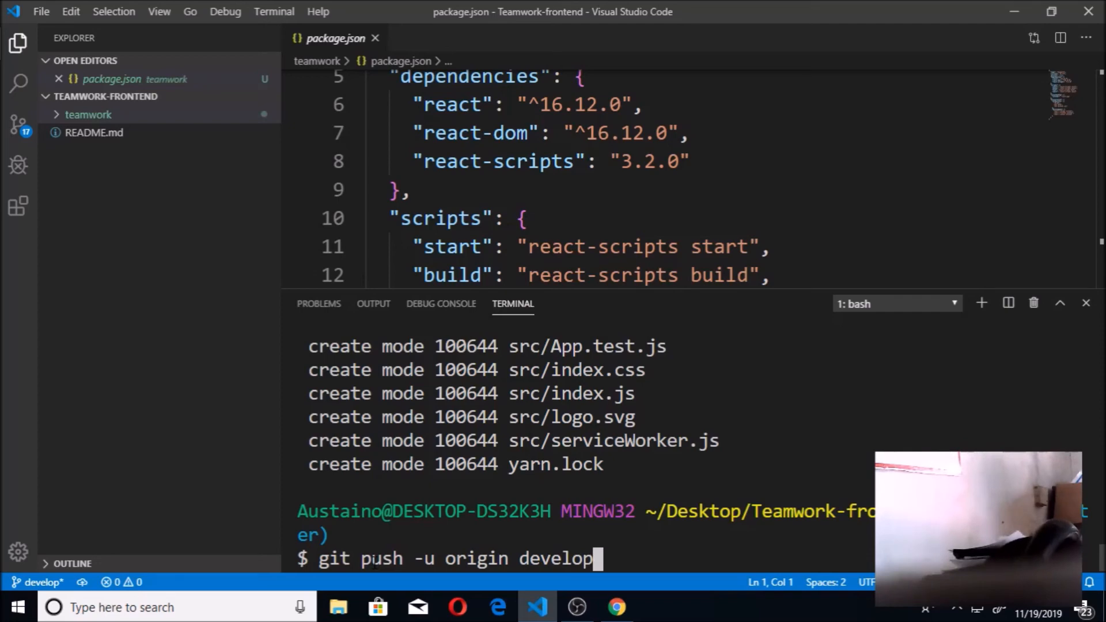
text(:develop)
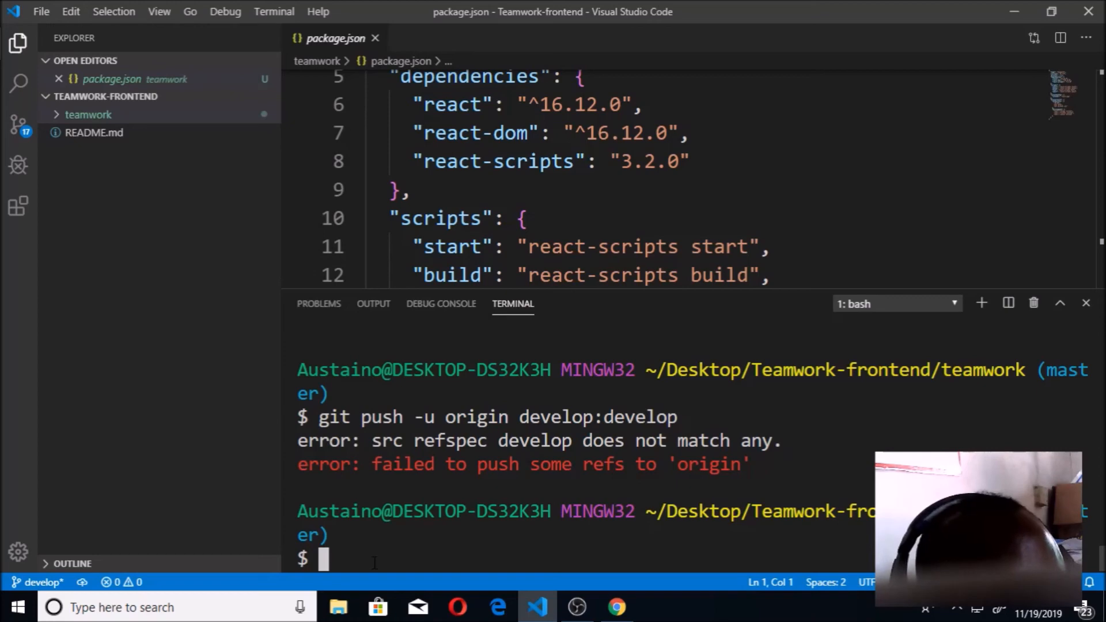
Move up to the parent Teamwork-frontend folder and run git init there.
text(cd)
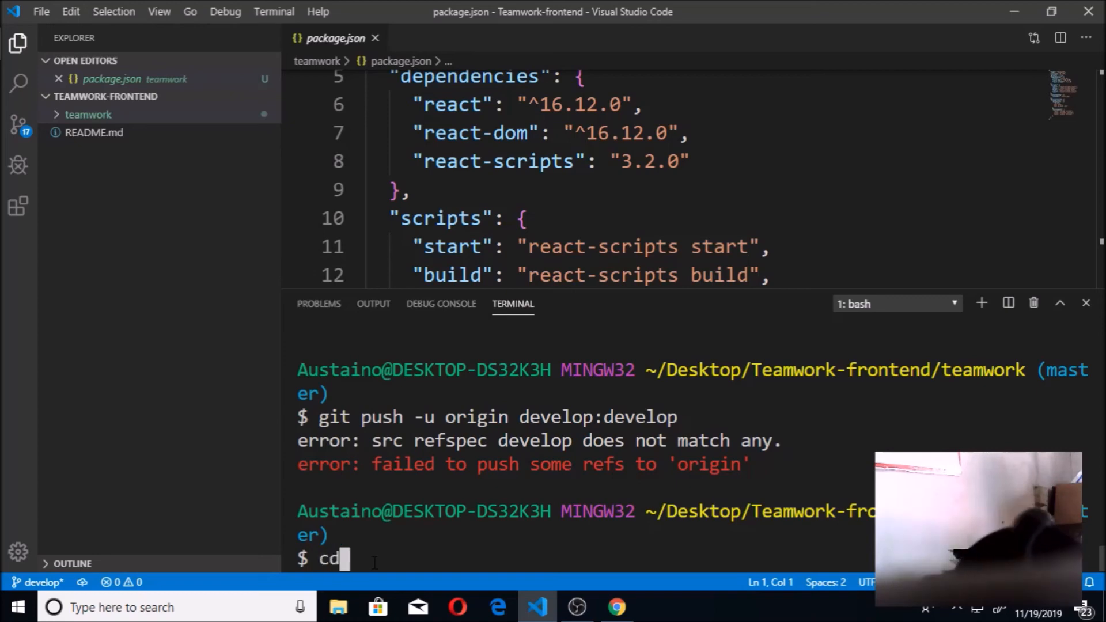
text(..)
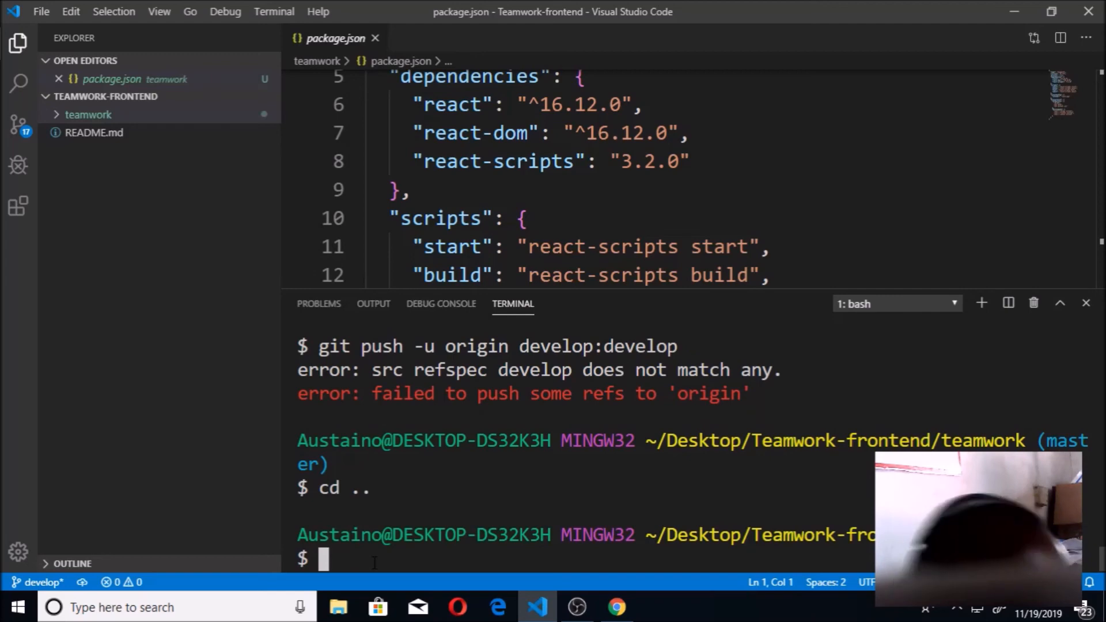
text(cd ..)
text(git init)
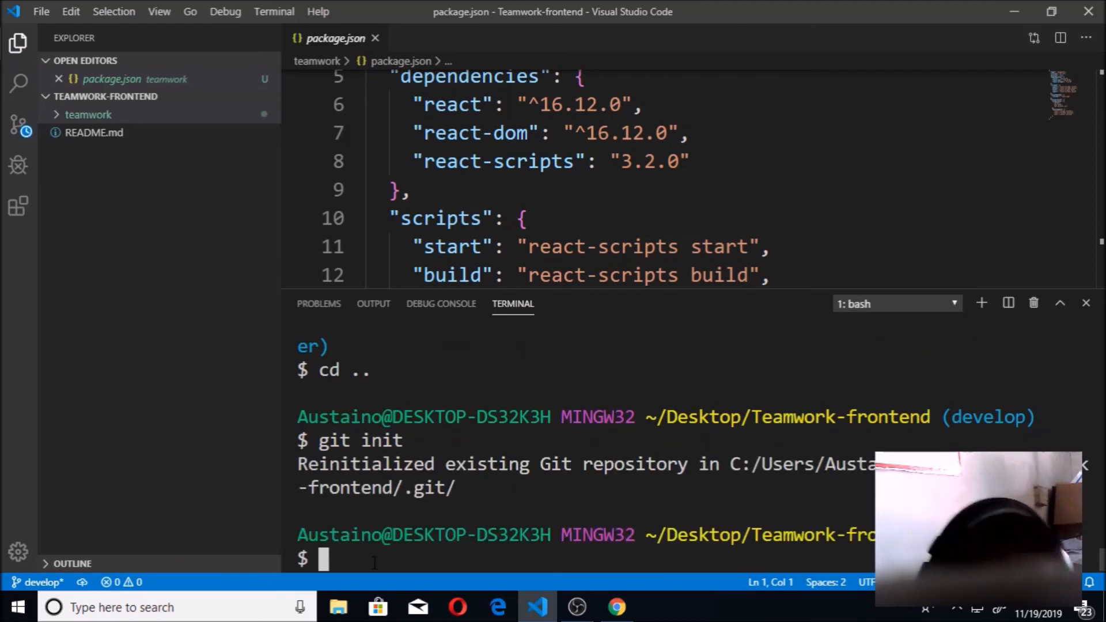
text(cd ..)
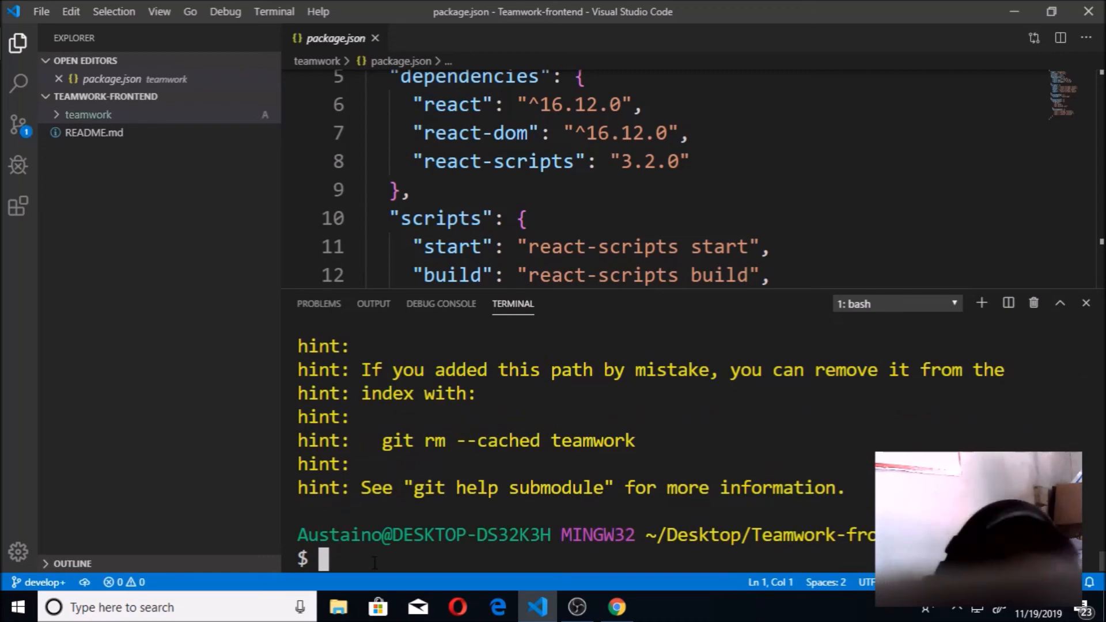
text(git init)
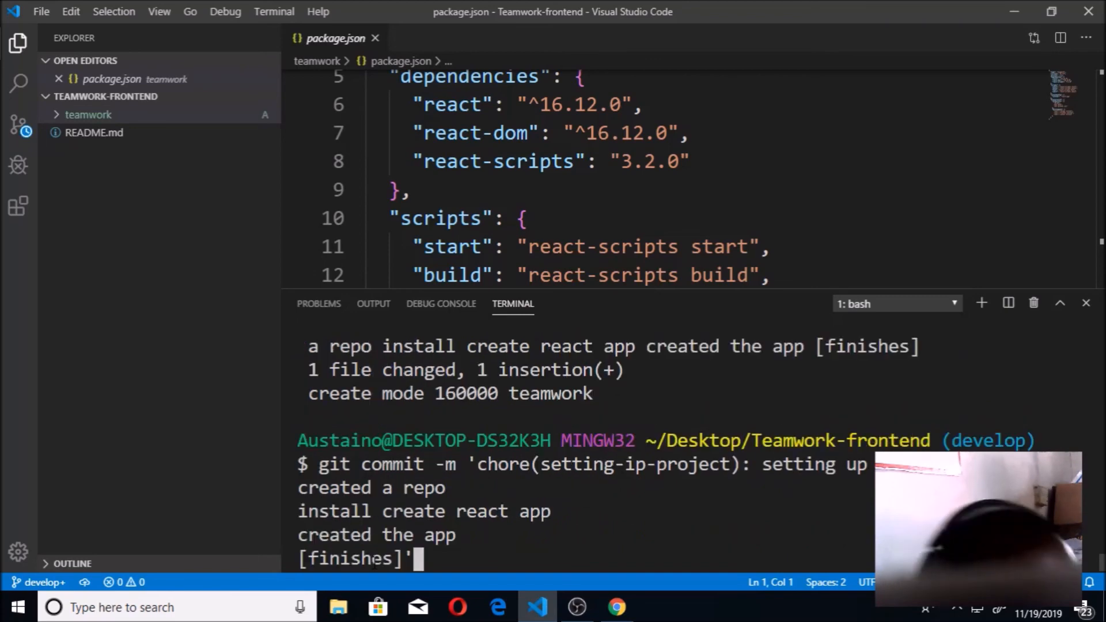
text(git init)
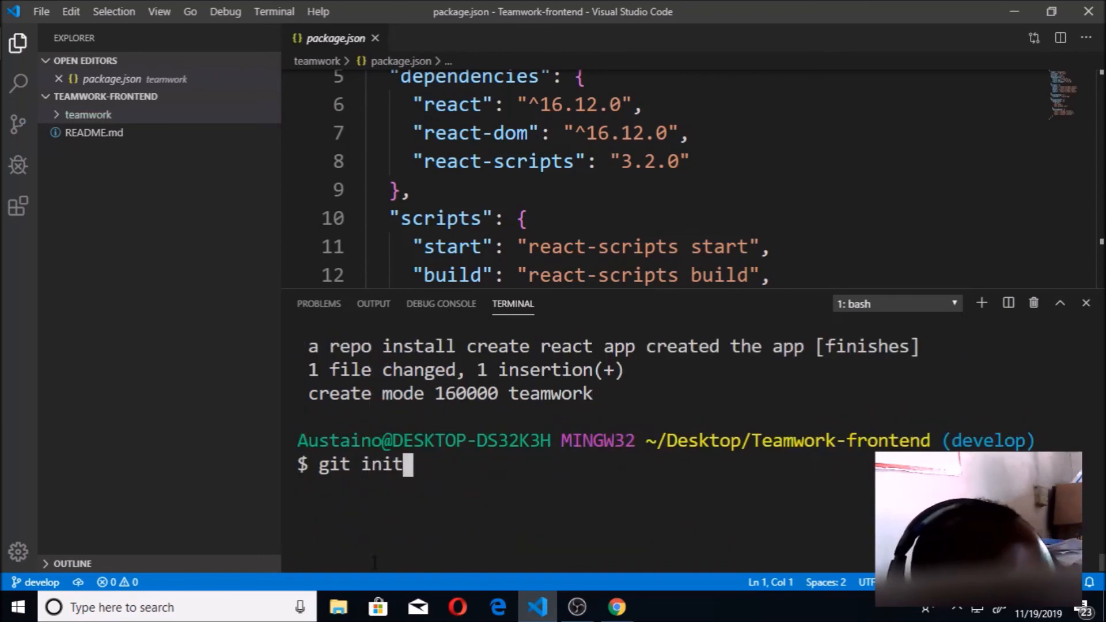
Push develop to origin with upstream tracking (git push -u origin develop:develop) and switch to Chrome.
text(git push -u origin develop:develop)
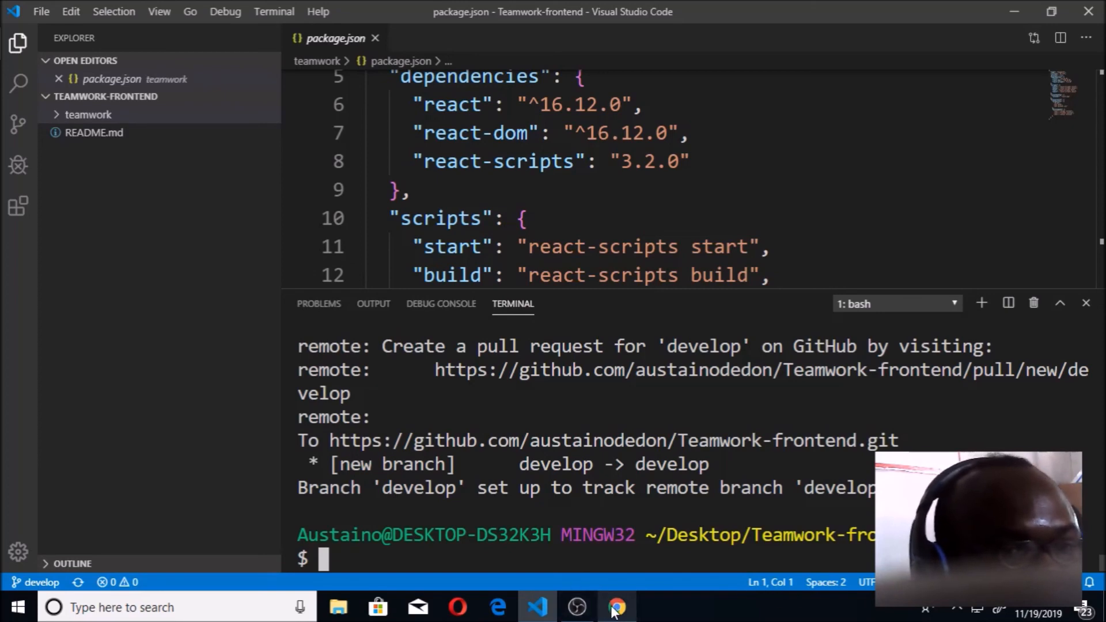
click(615, 608)
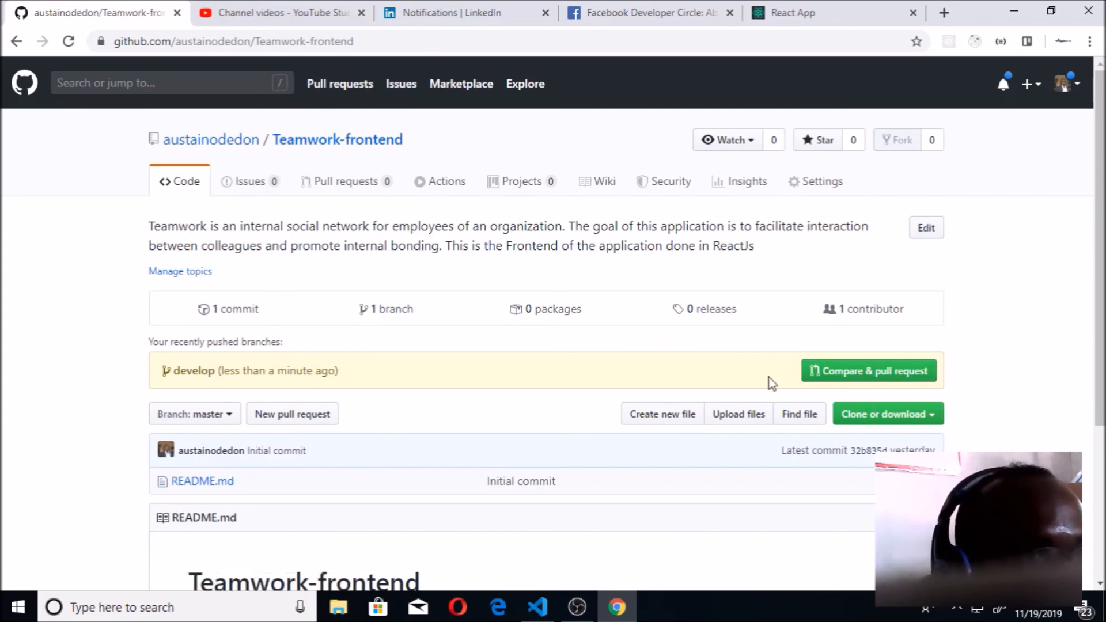
mouse_move(387, 309)
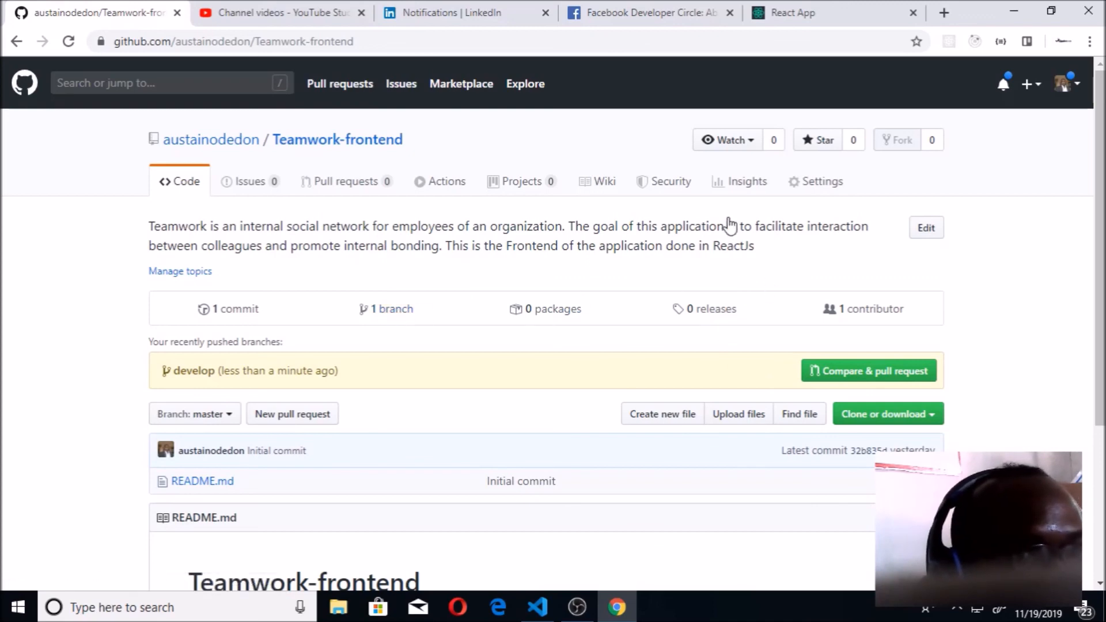
mouse_move(822, 180)
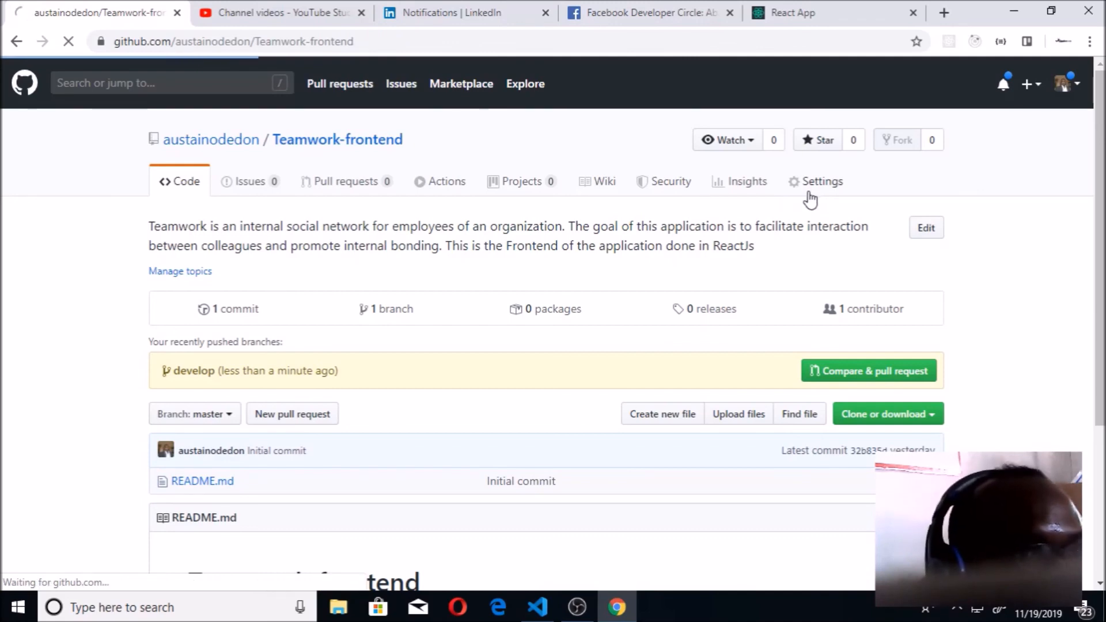
Navigate to the Teamwork-frontend repository's Settings > Branches page, where master is still default.
click(815, 181)
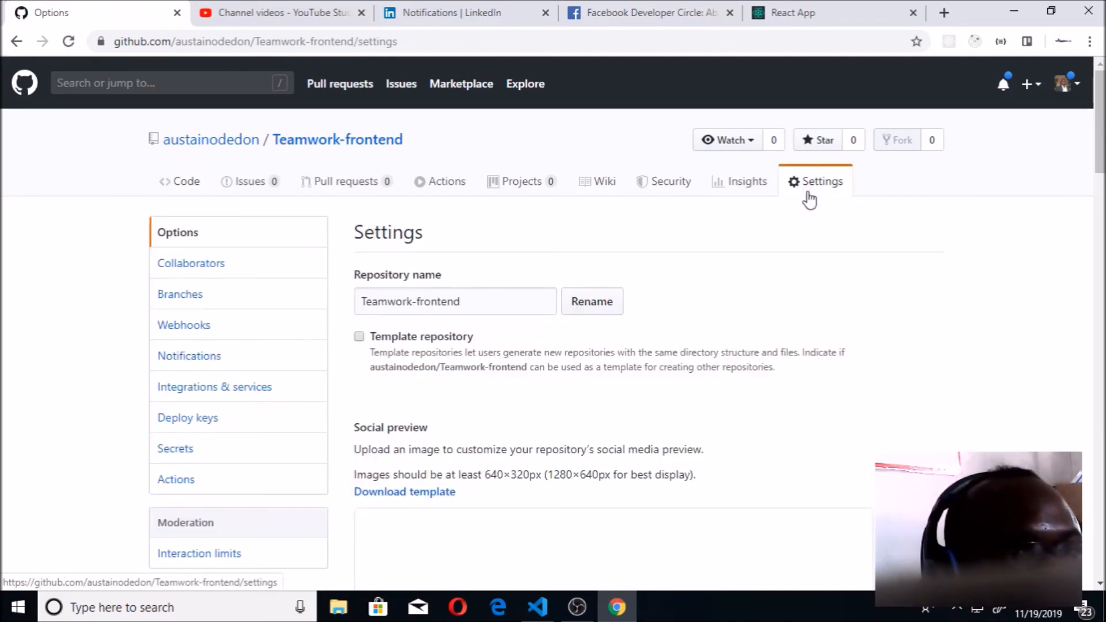
click(179, 294)
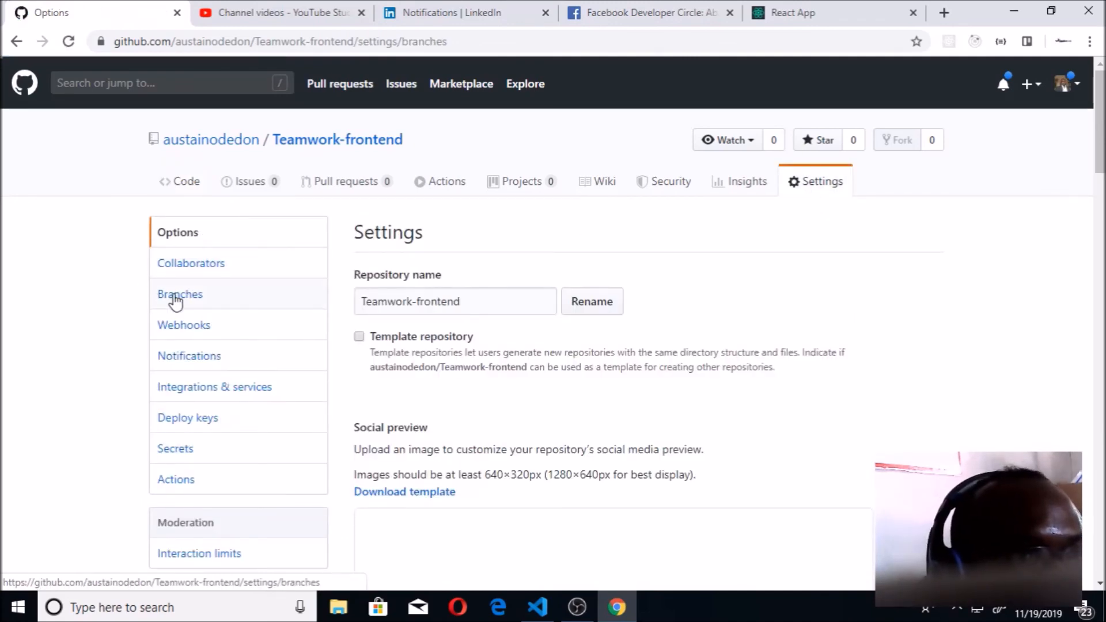
click(180, 294)
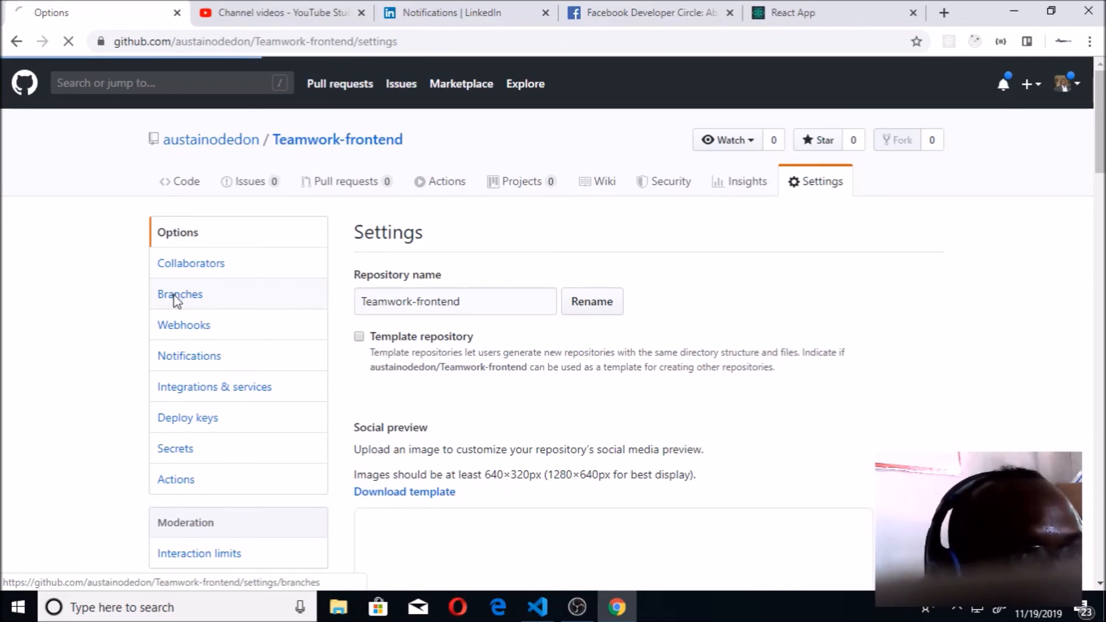
click(181, 294)
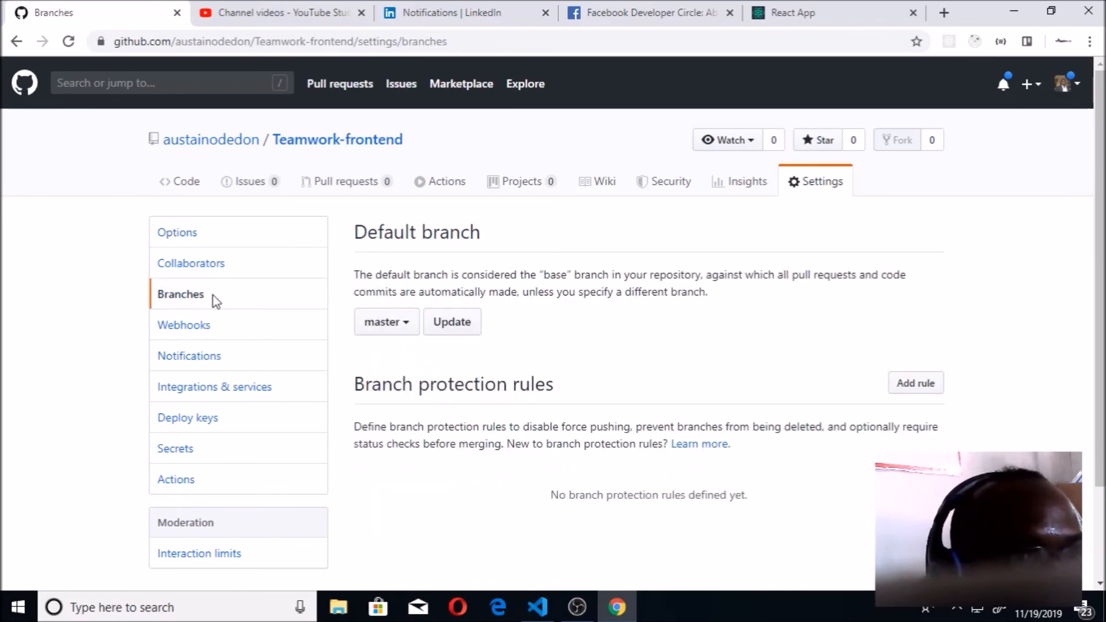
Make develop the default branch, confirm the change, and return to the repository's code page.
click(386, 322)
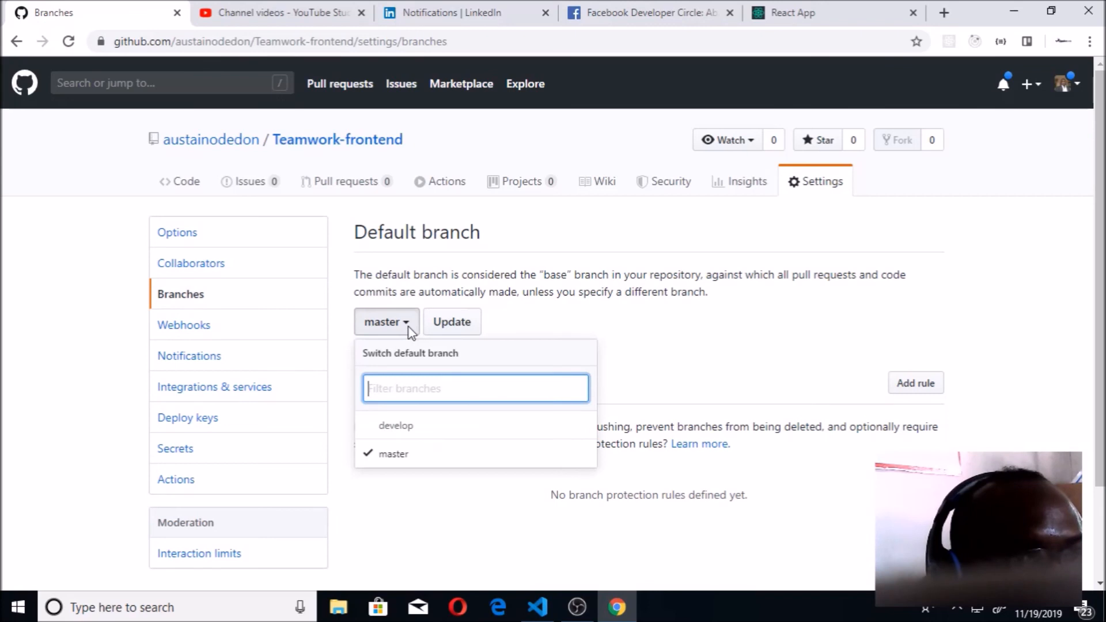
mouse_move(395, 425)
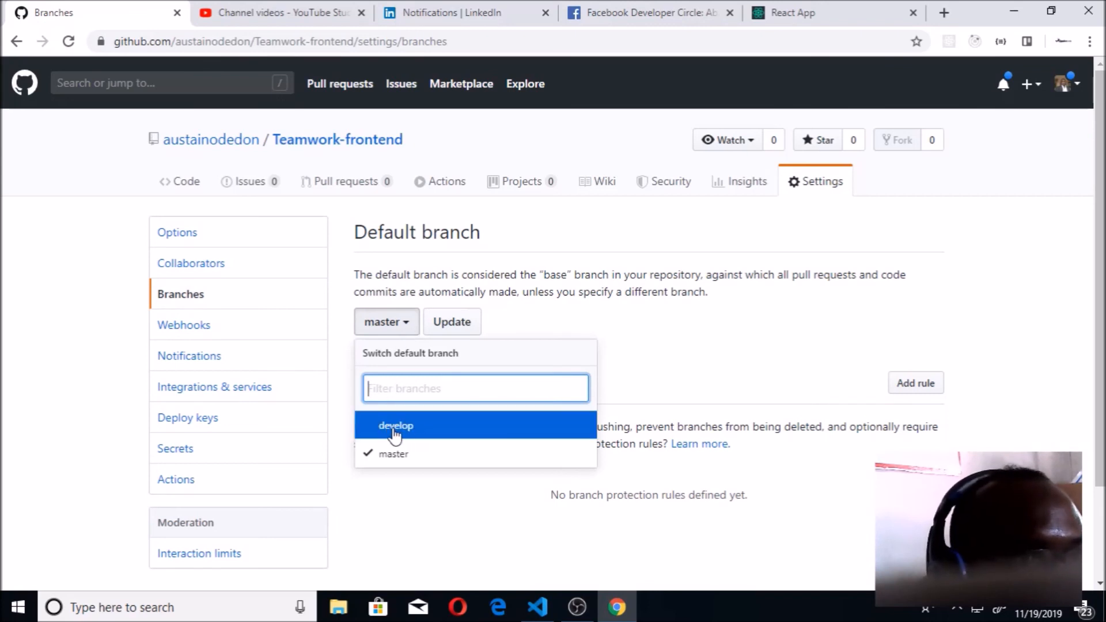
click(395, 425)
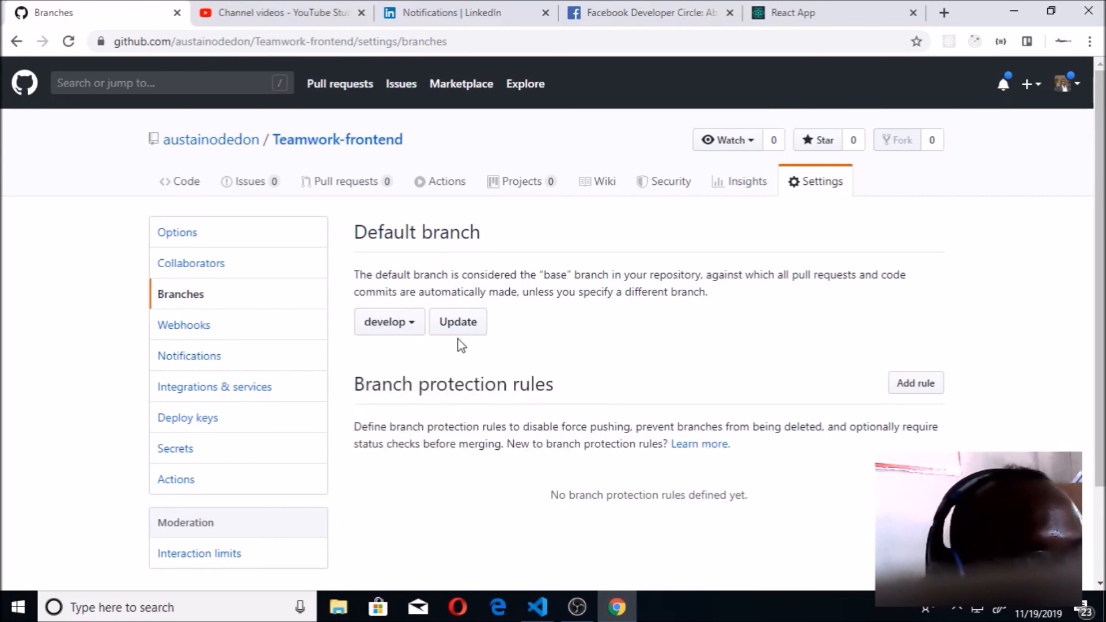
click(458, 322)
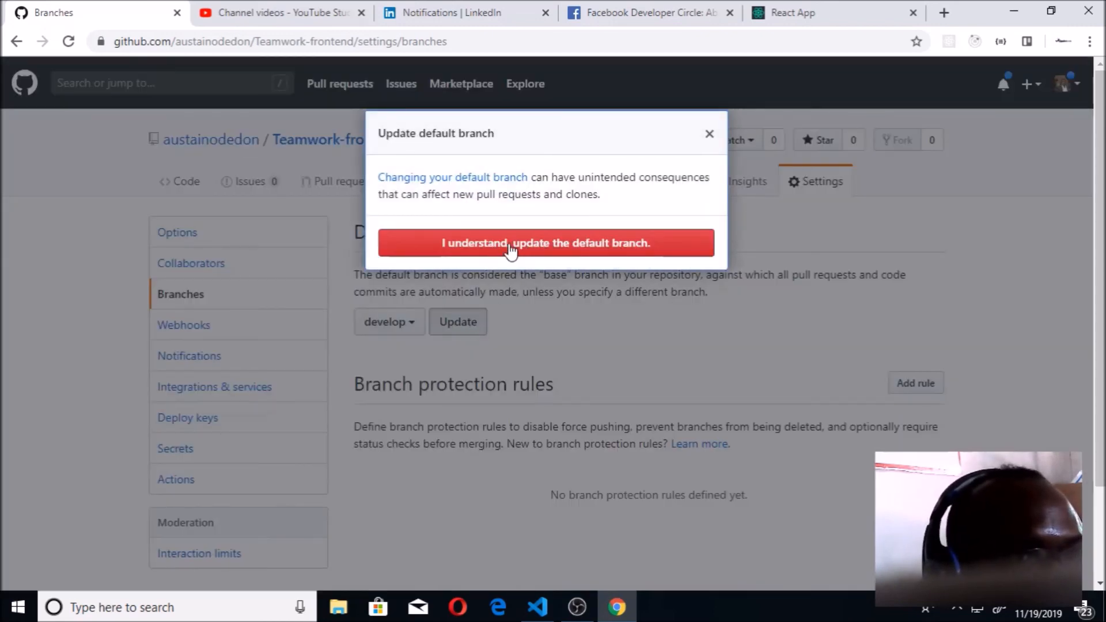
click(545, 244)
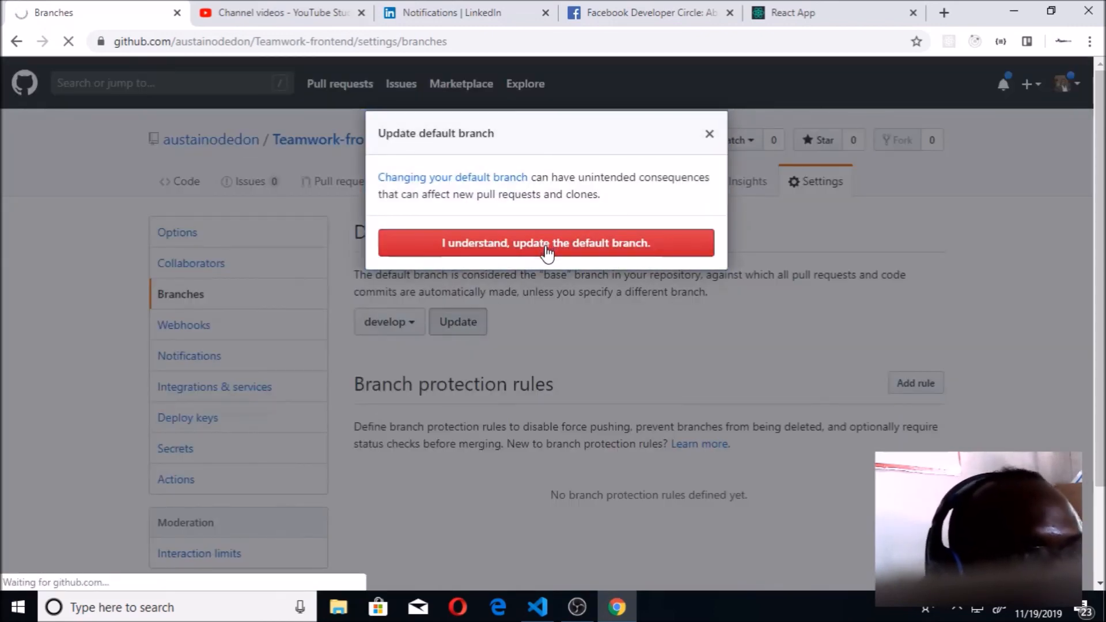
click(546, 243)
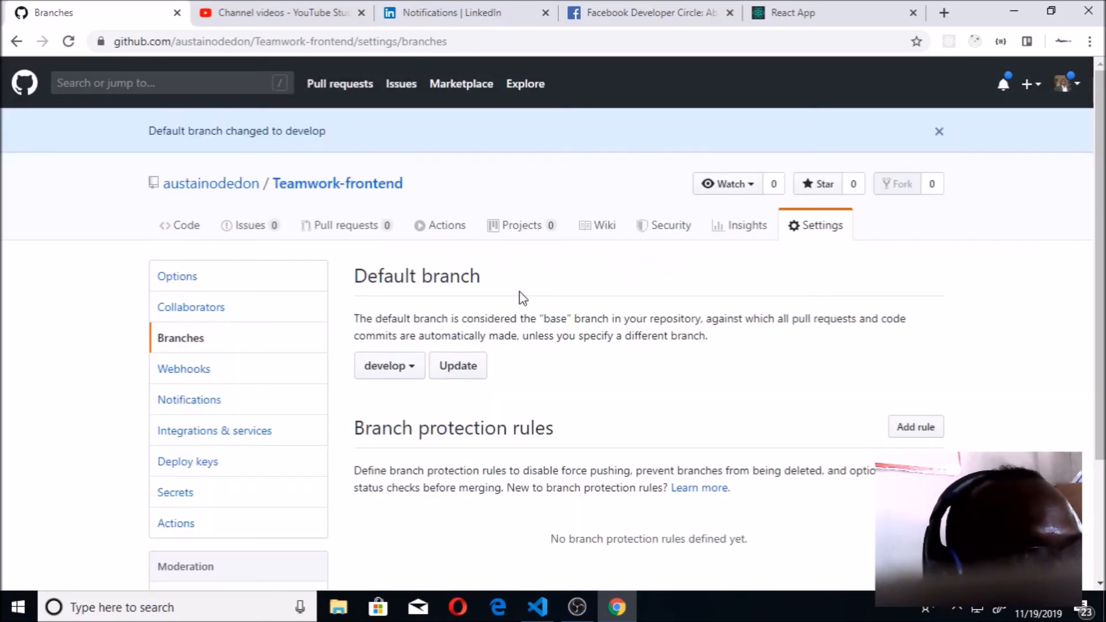
mouse_move(370, 263)
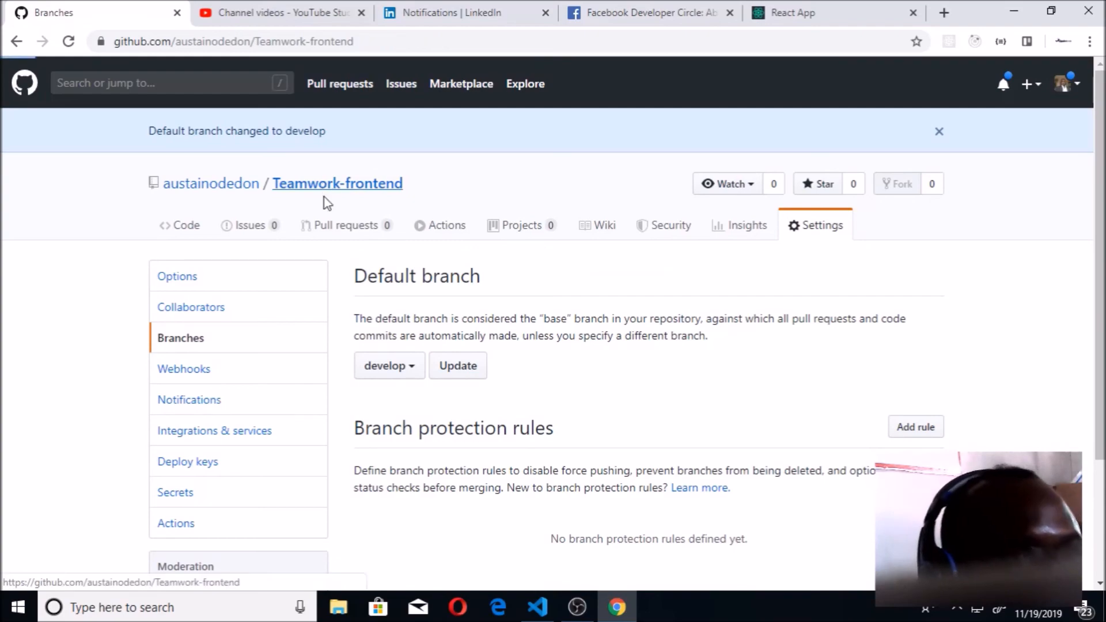
click(185, 225)
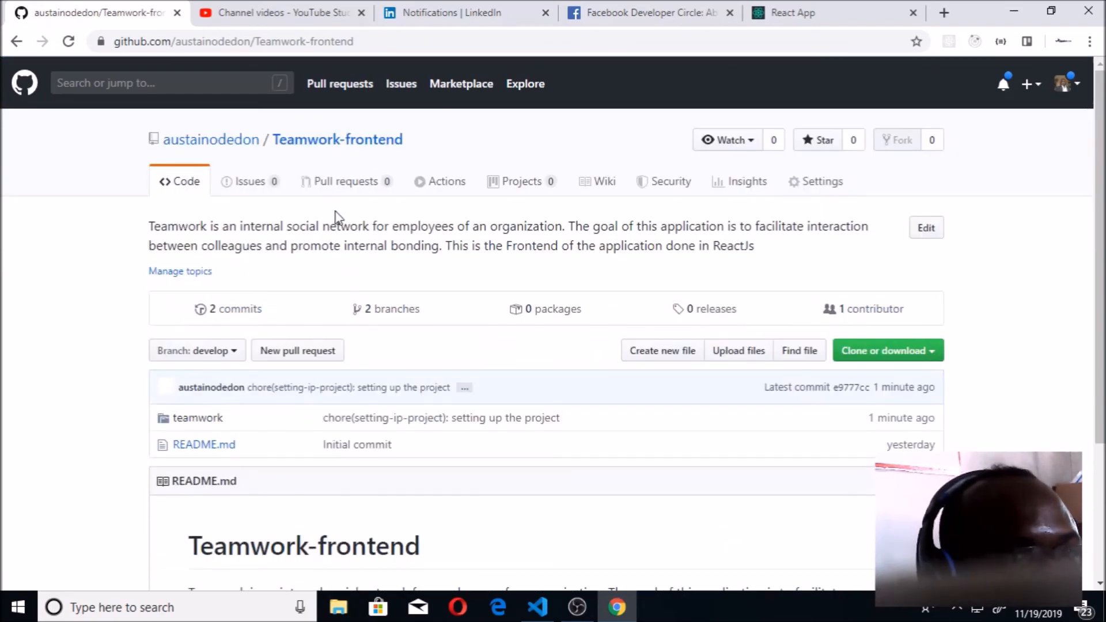